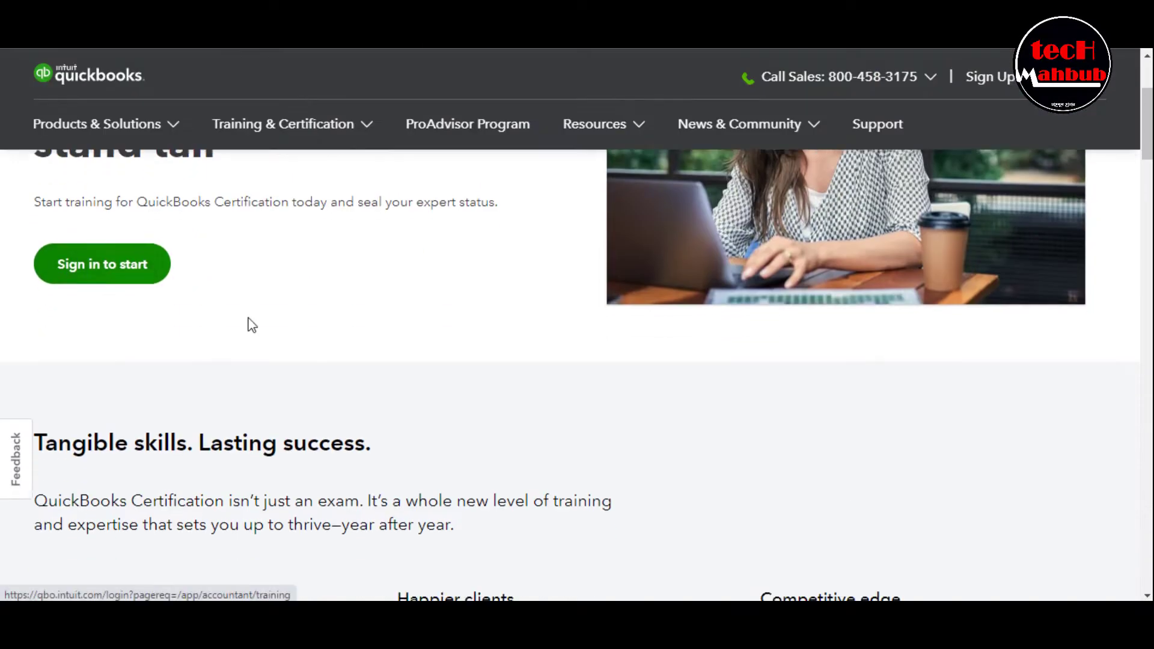
Step: Browse the Certification page and show the News & Community dropdown links
scroll("down", 3)
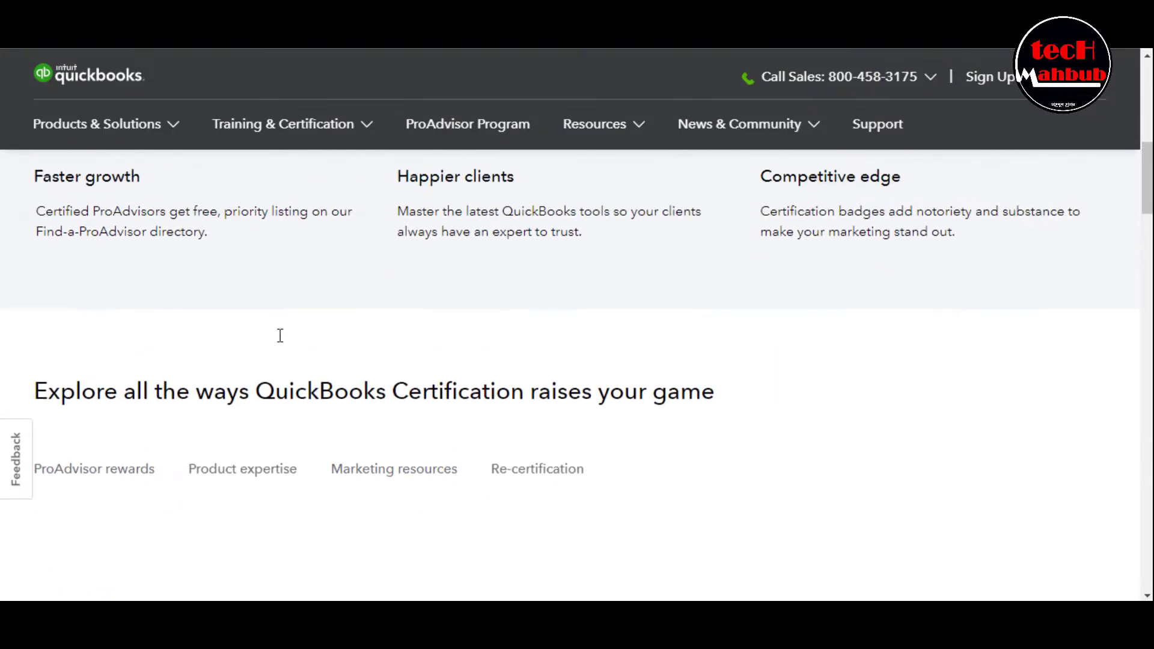
scroll("up", 3)
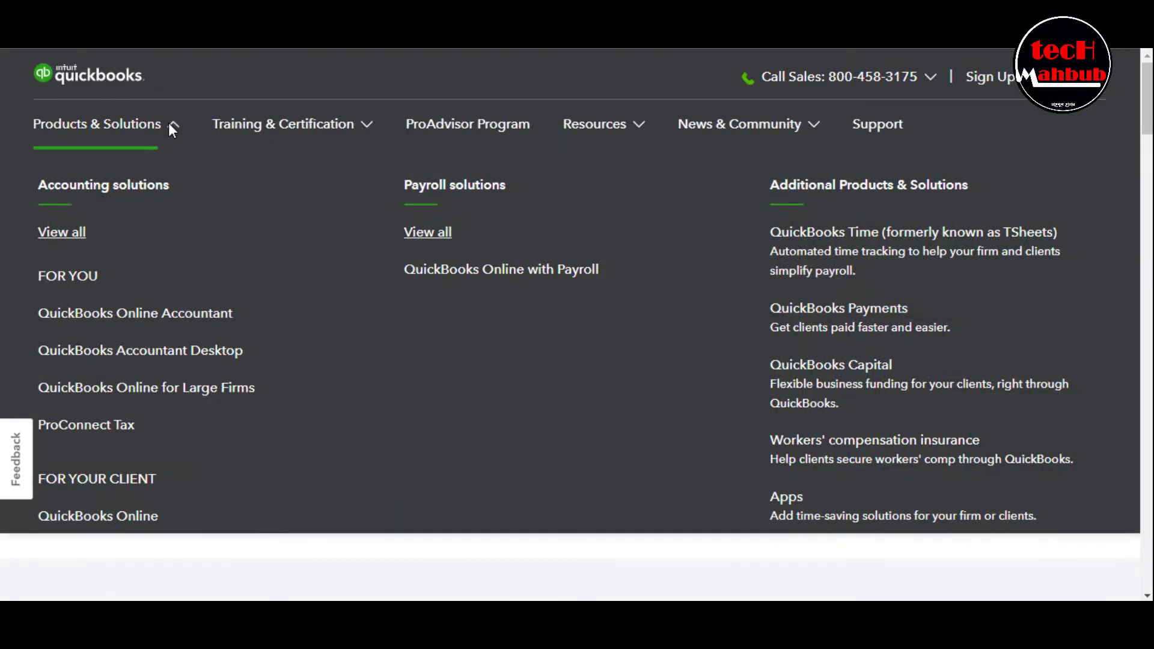
mouse_move(62, 232)
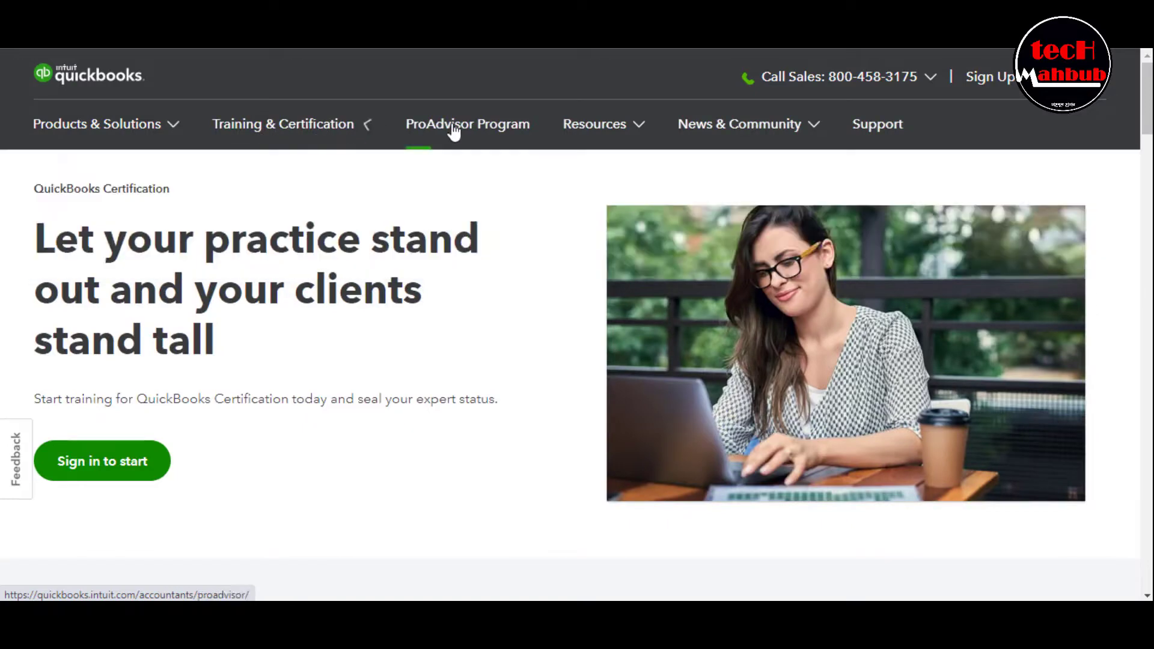
left_click(594, 124)
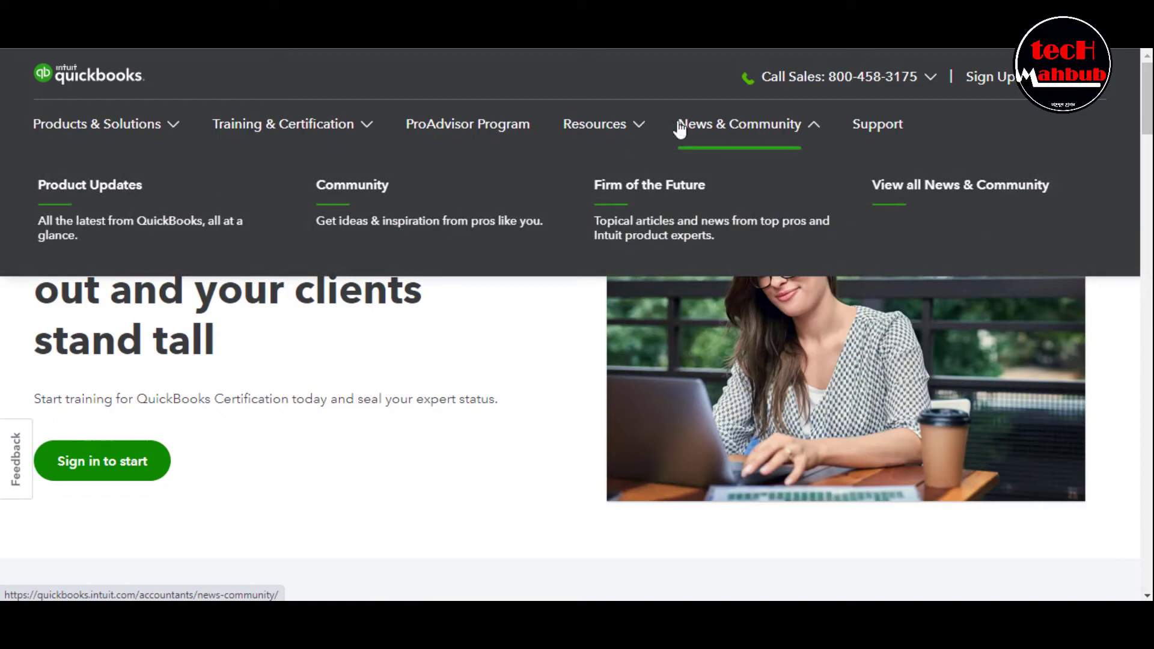
Step: View all accounting solutions from Products & Solutions, then show the Training & Certification links
left_click(96, 123)
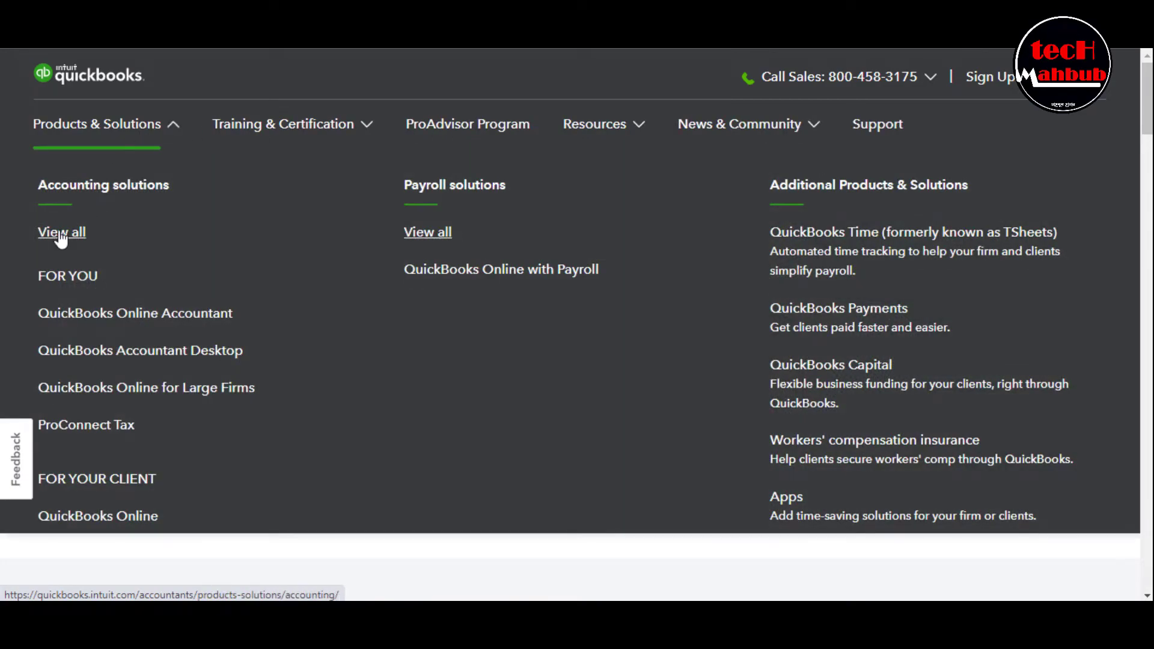
left_click(62, 232)
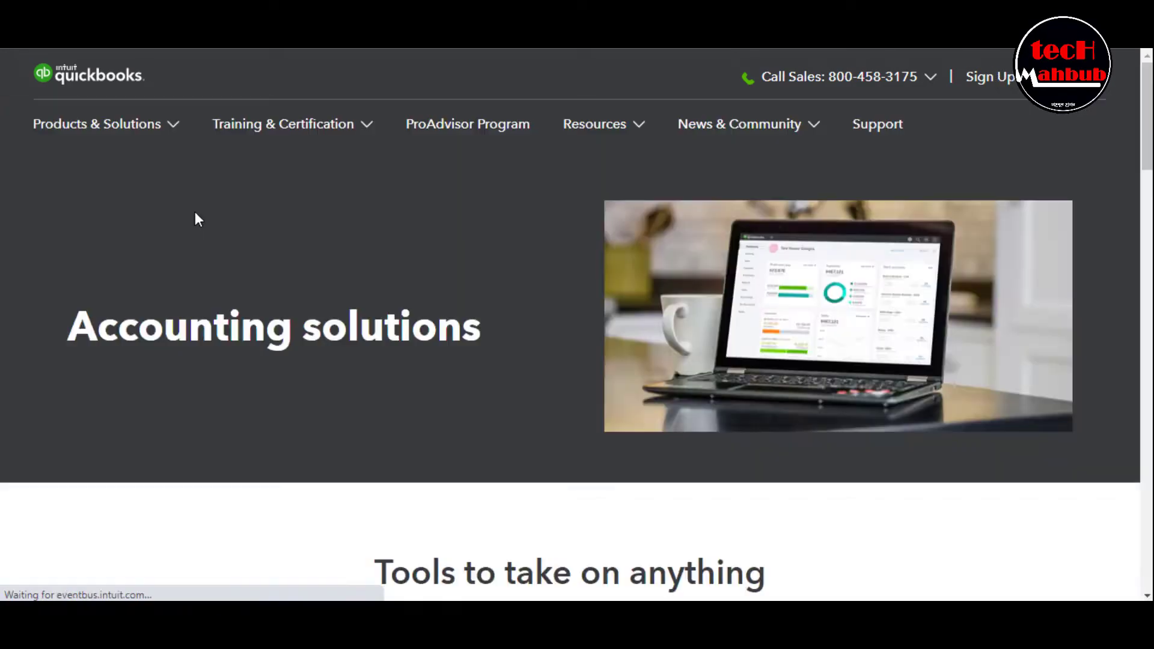
scroll("down", 3)
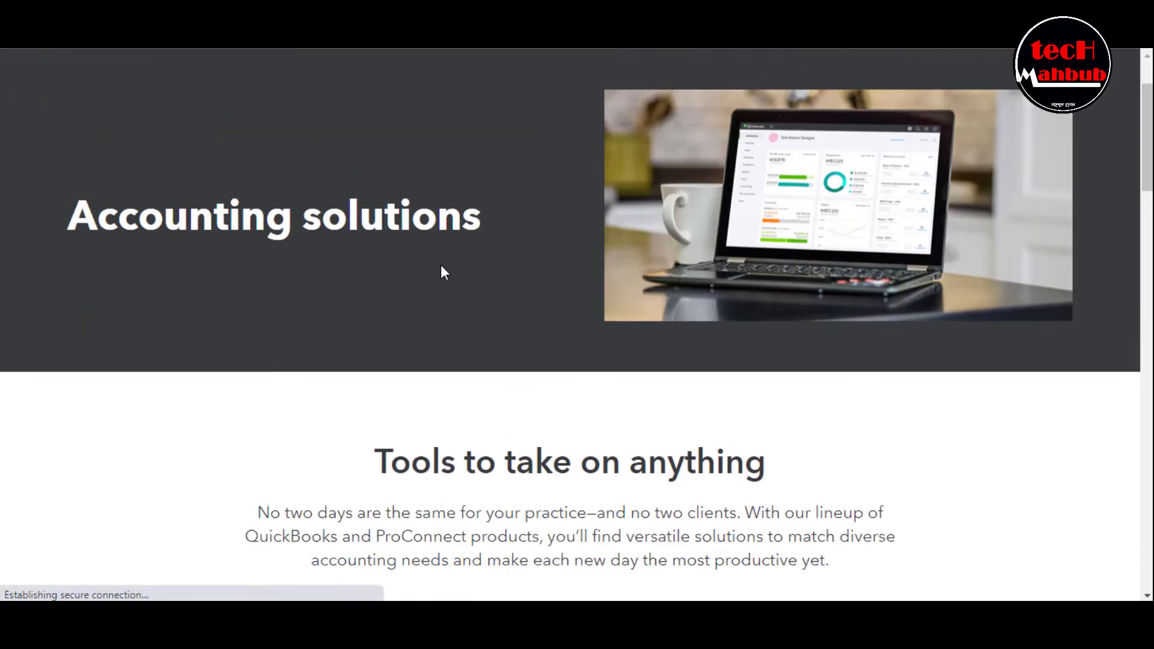
scroll("up", 3)
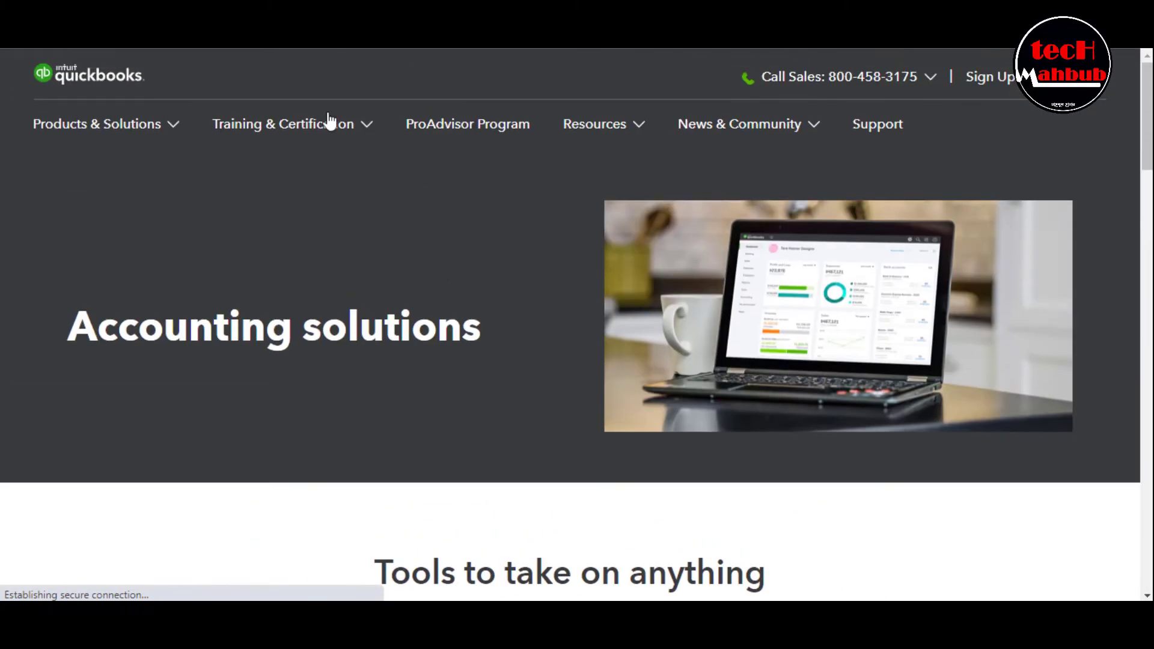
left_click(283, 124)
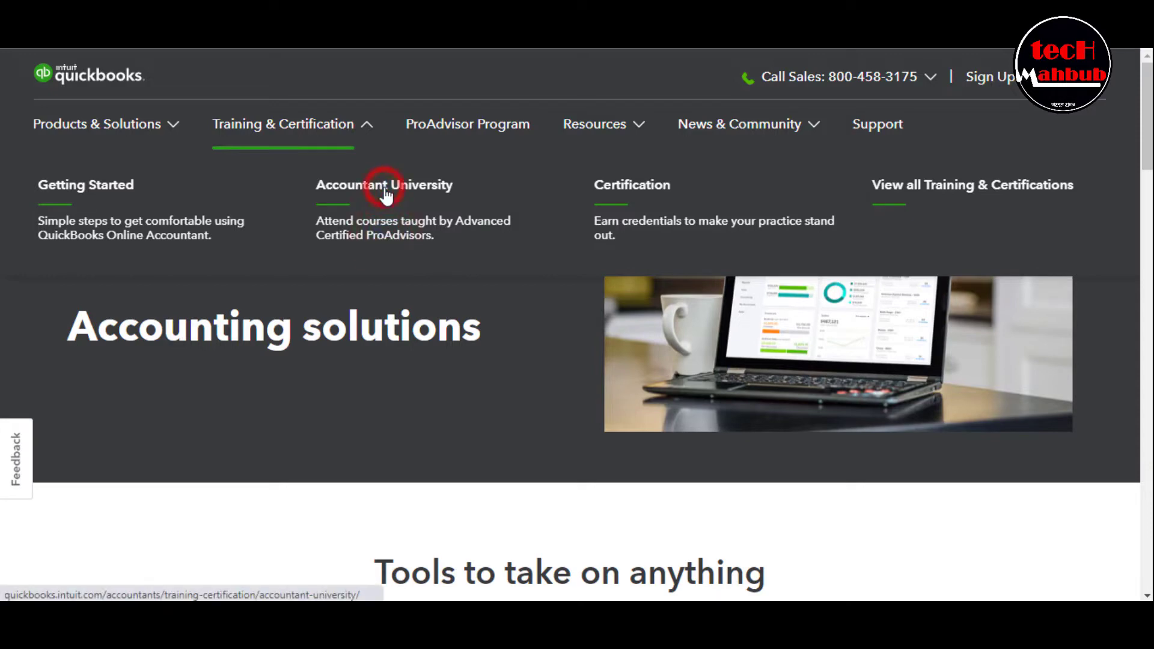
Step: Open Accountant University and scroll to its On Demand Training course cards
left_click(383, 185)
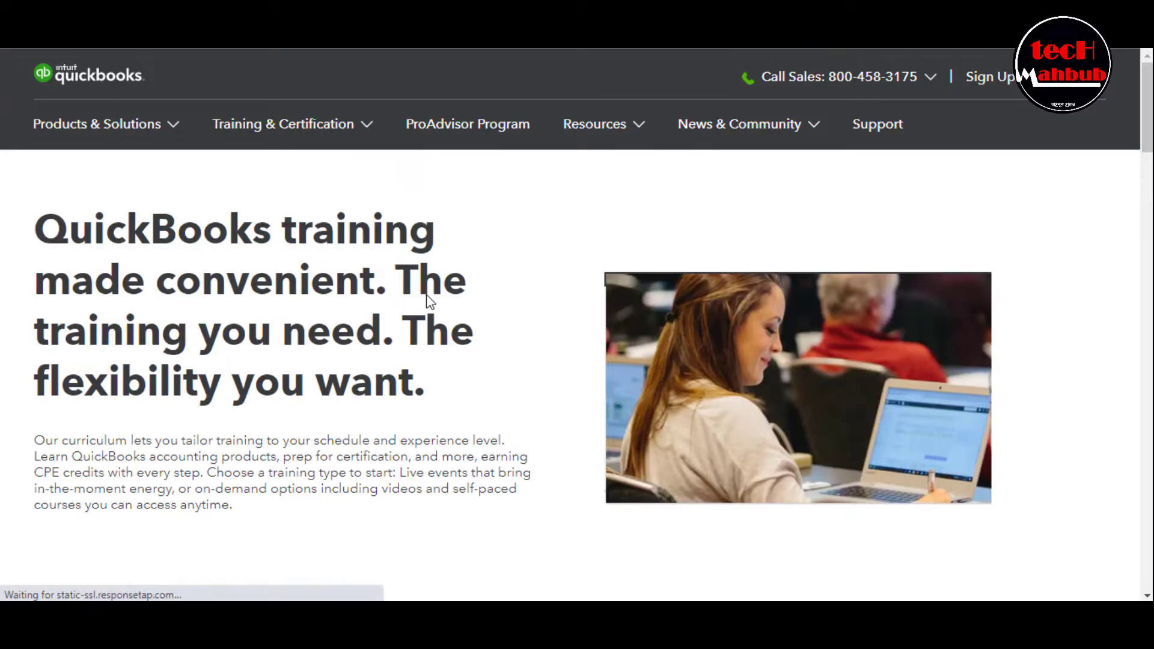
scroll("down", 3)
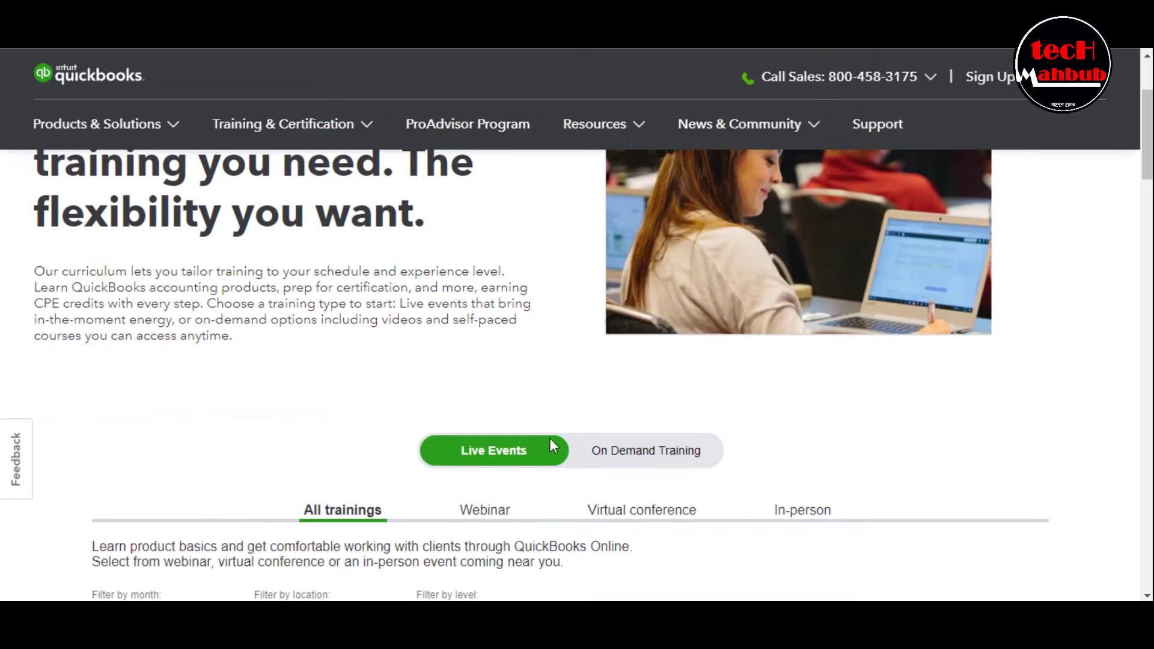
left_click(645, 450)
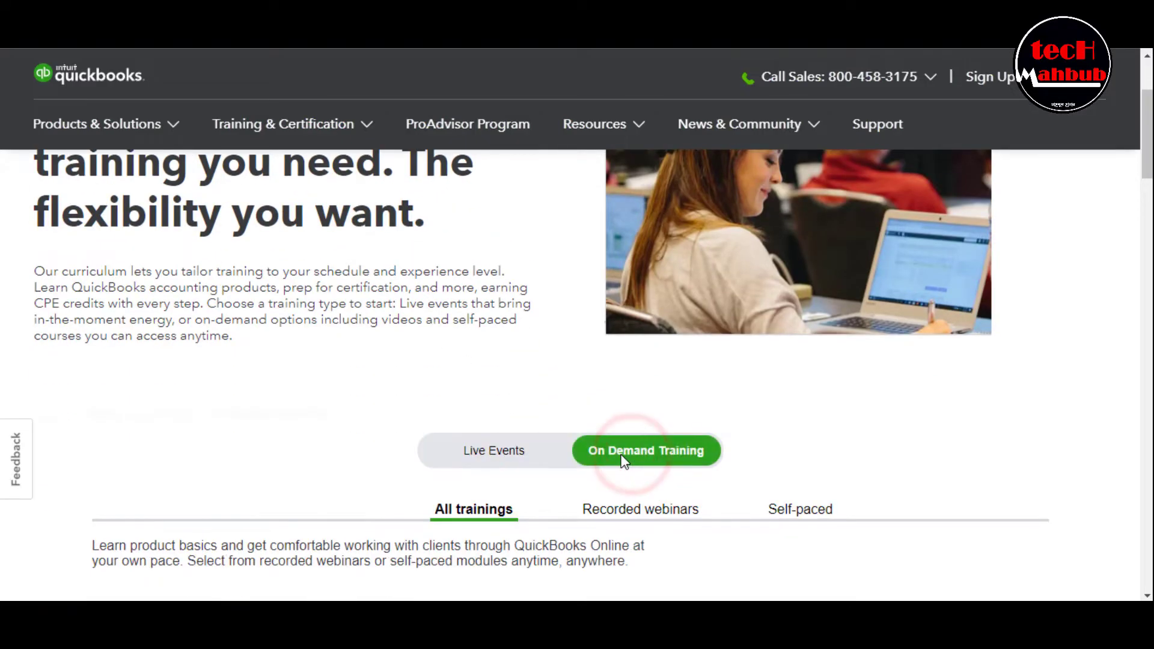
scroll("up", 3)
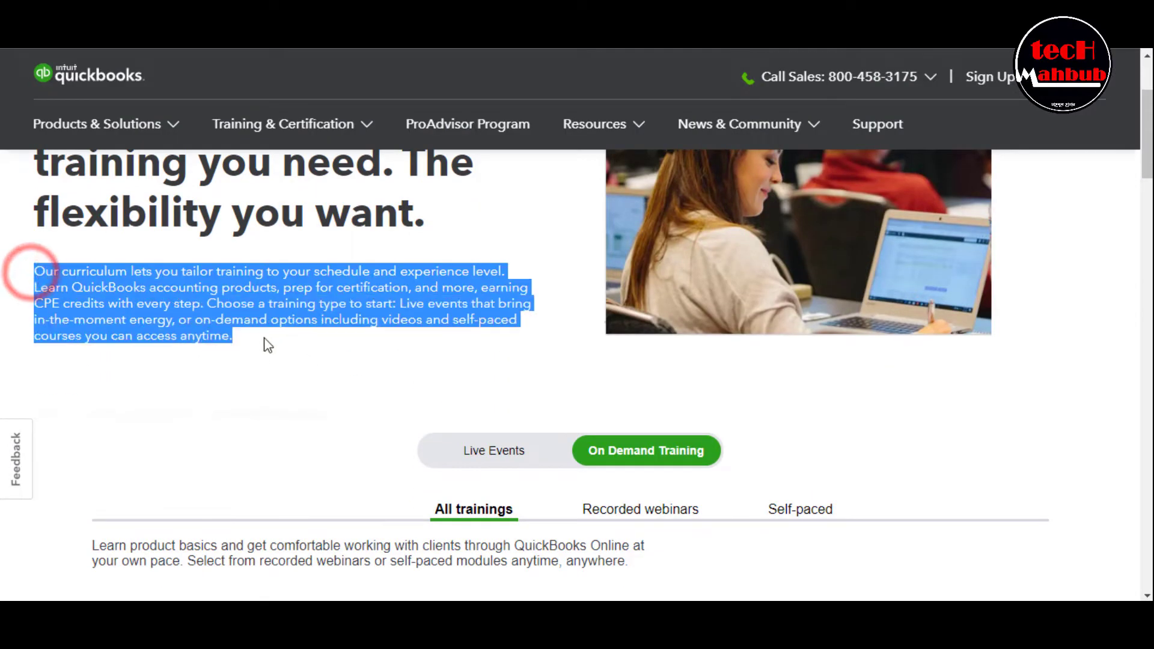
scroll("down", 3)
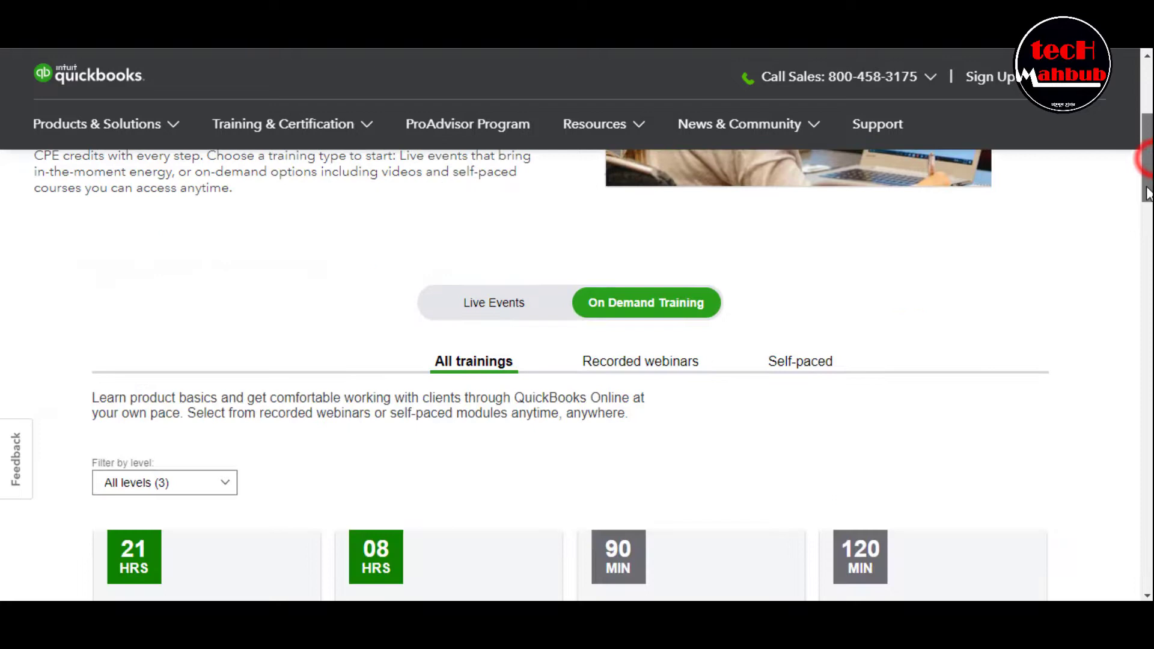
scroll("down", 3)
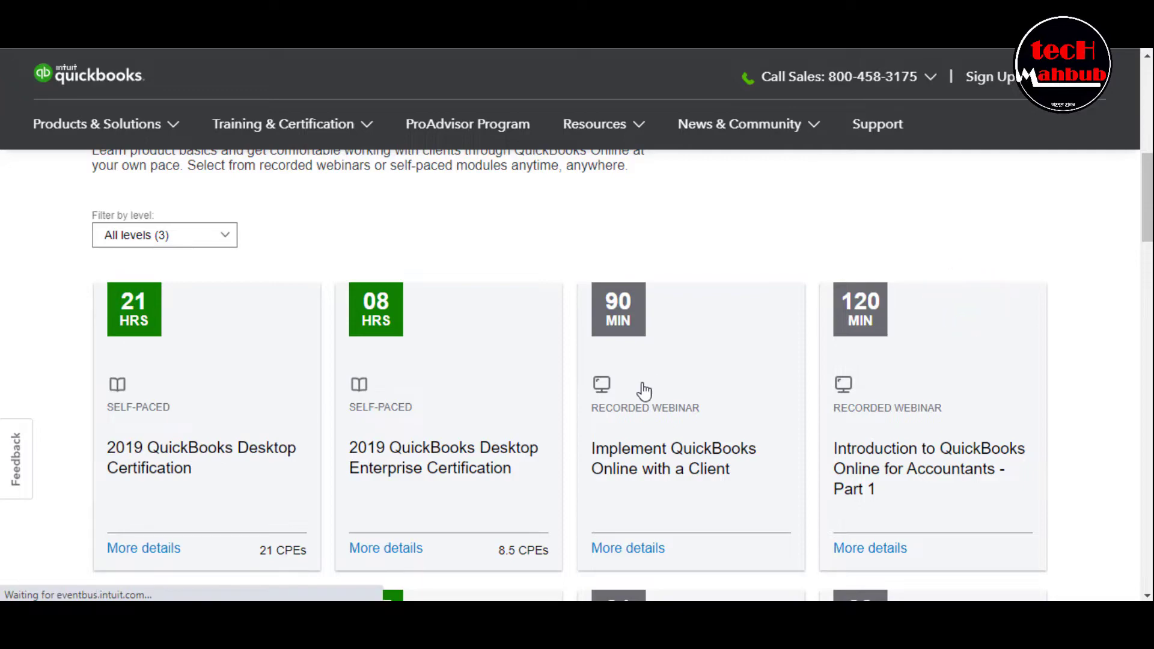
Step: View the 120-minute accountants Part 1 webinar details and return to the course listings
left_click(869, 547)
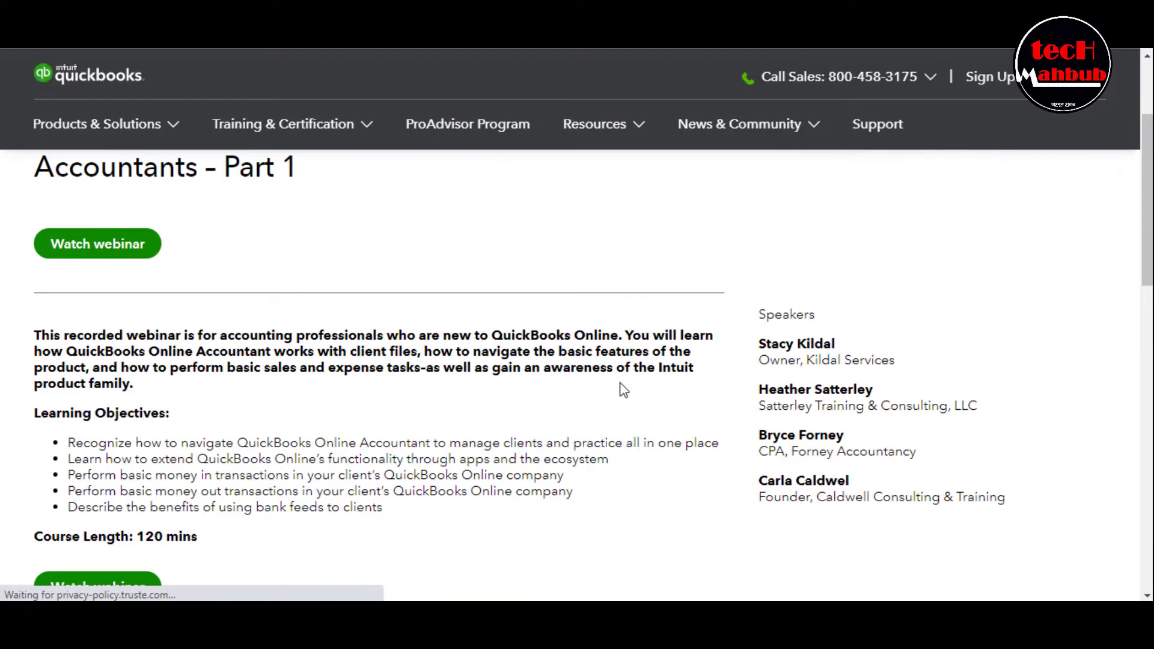
left_click(493, 232)
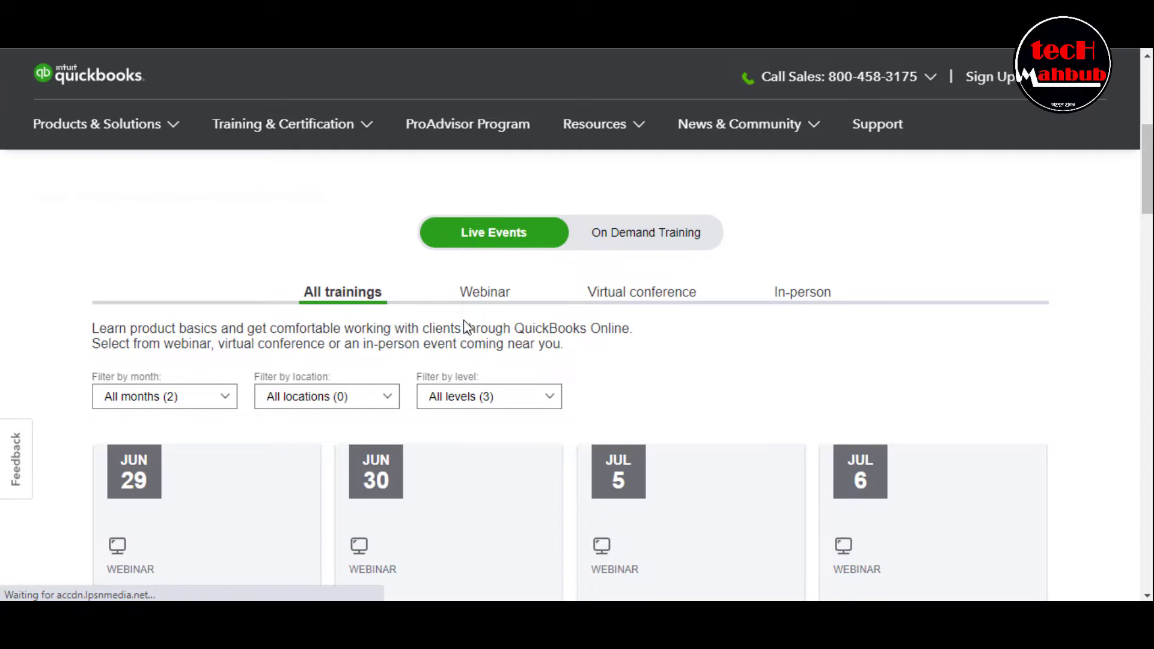
scroll("down", 3)
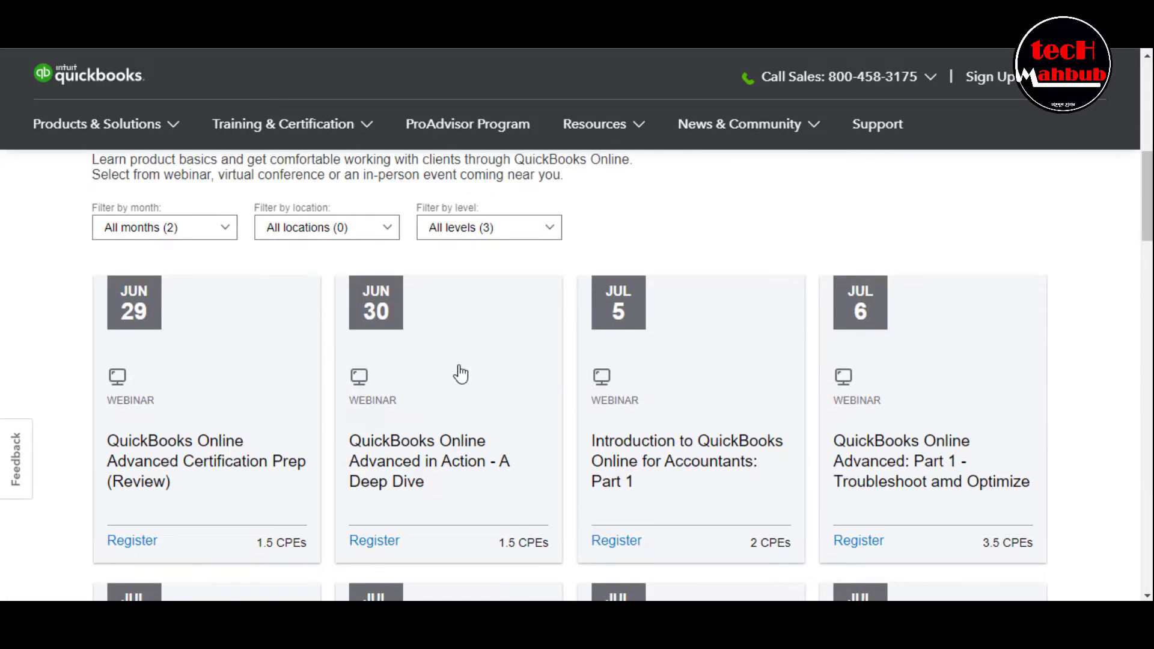
scroll("up", 3)
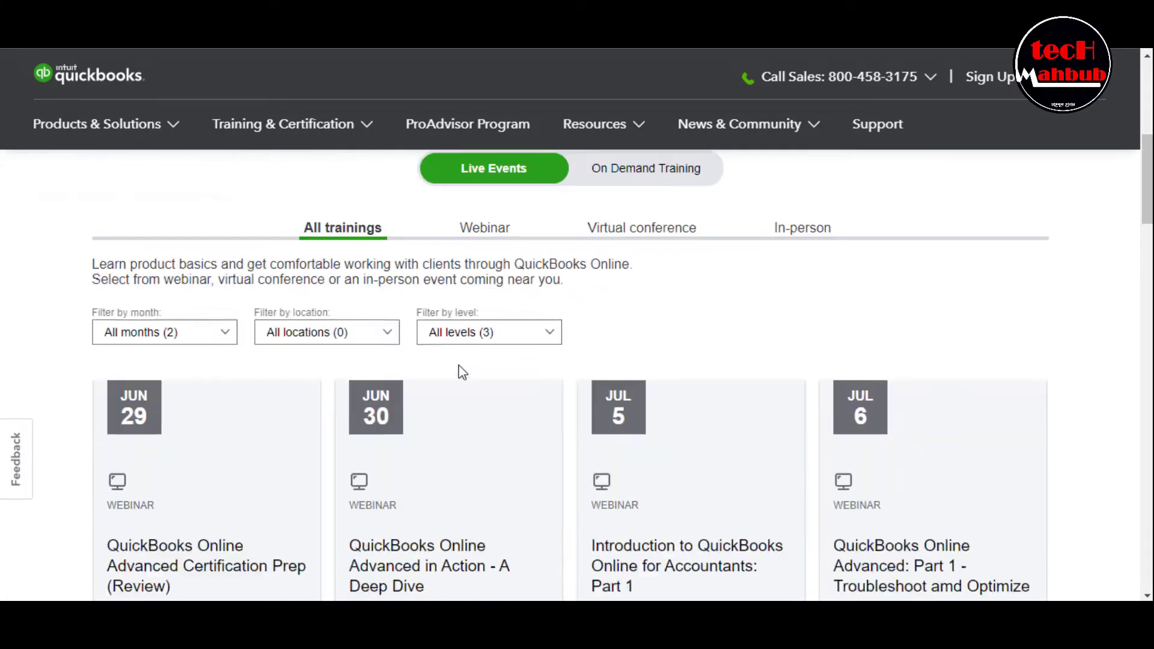
Step: Switch the training listings back to On Demand Training courses
scroll("up", 3)
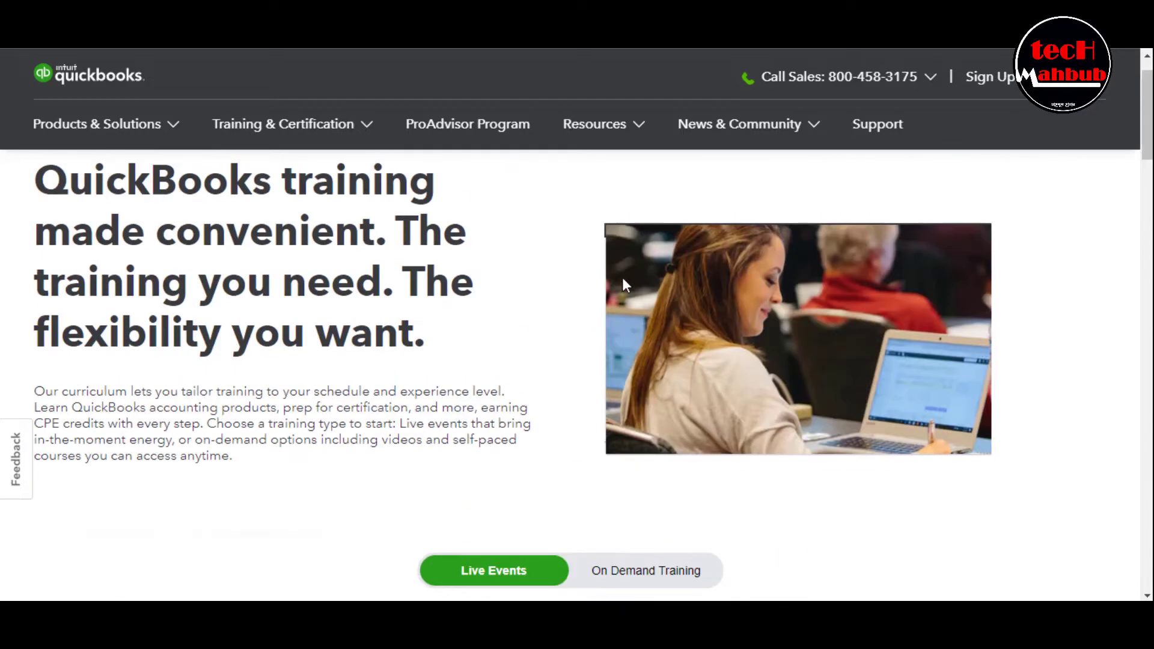
left_click(645, 570)
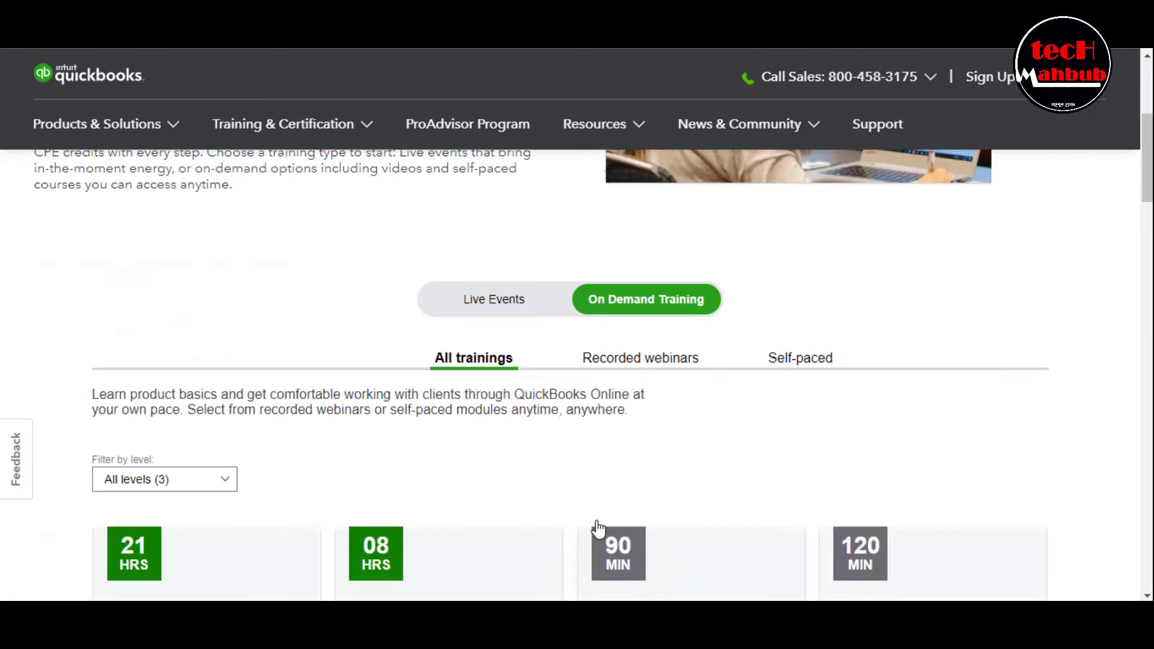
scroll("down", 3)
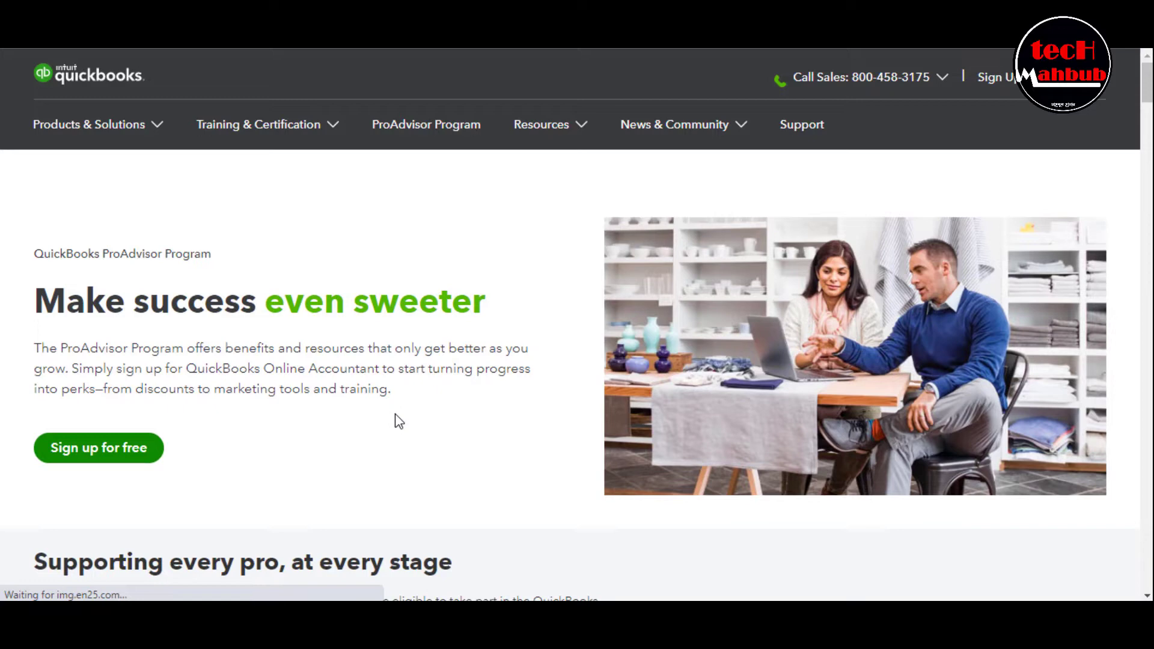
left_click(541, 124)
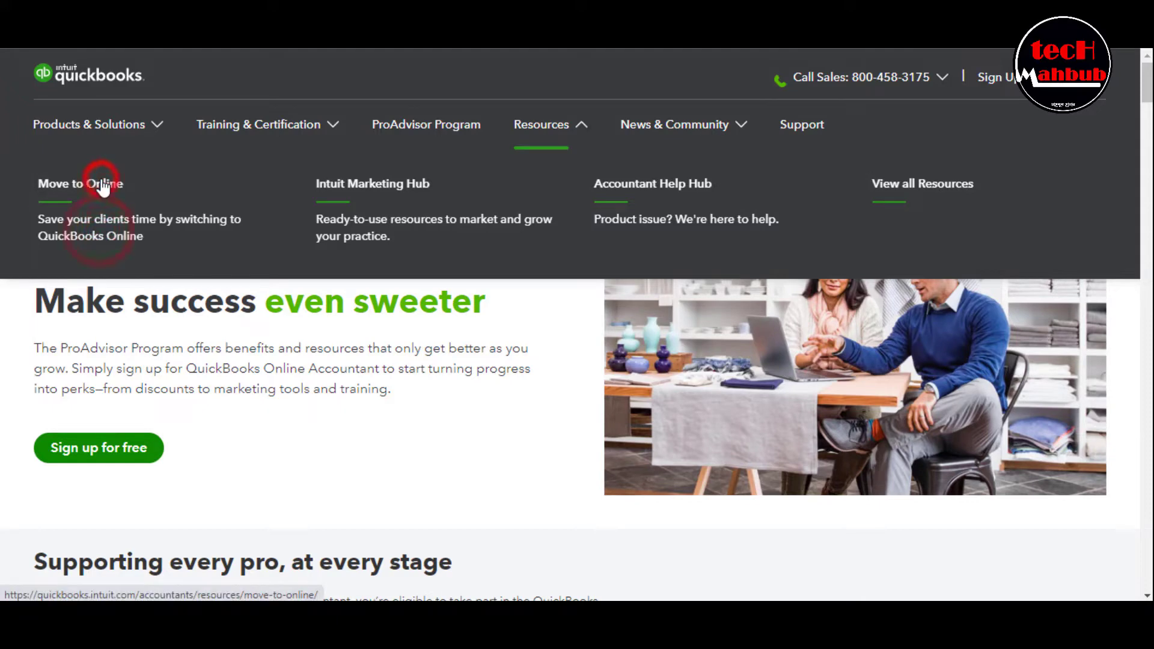
left_click(80, 183)
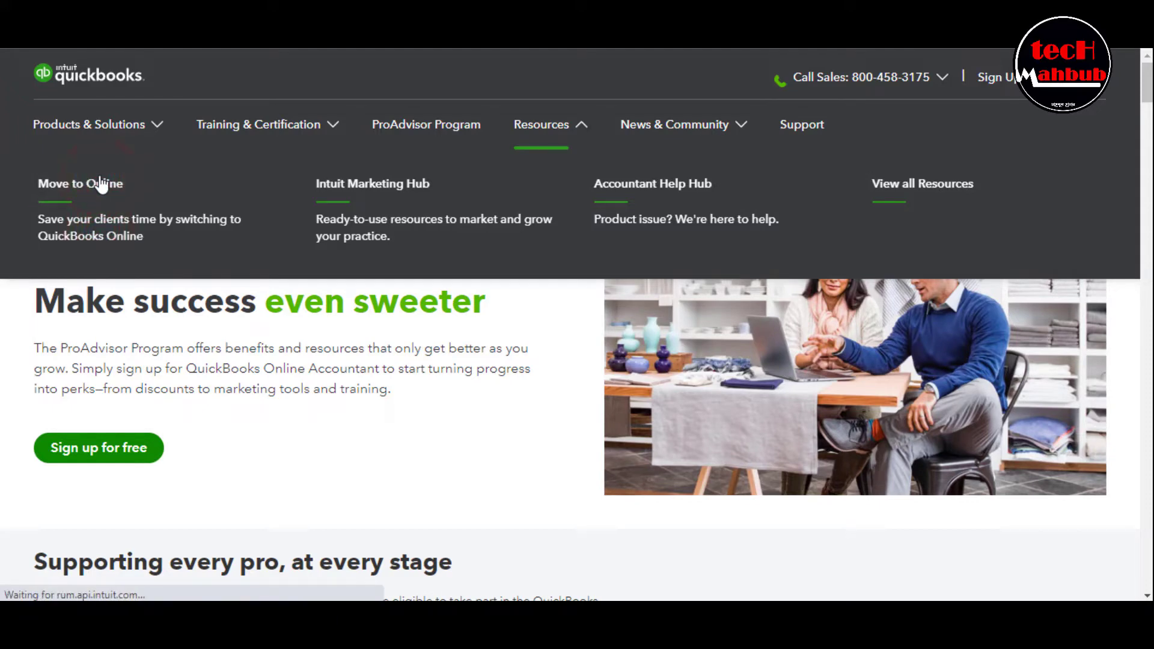
left_click(79, 183)
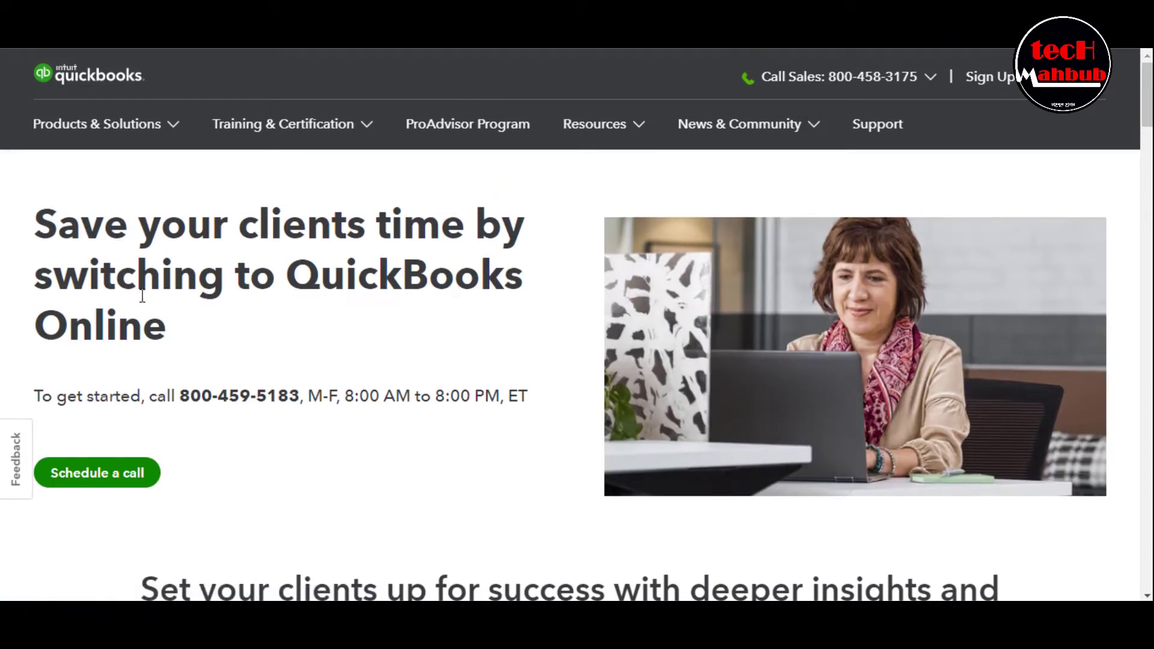
mouse_move(75, 376)
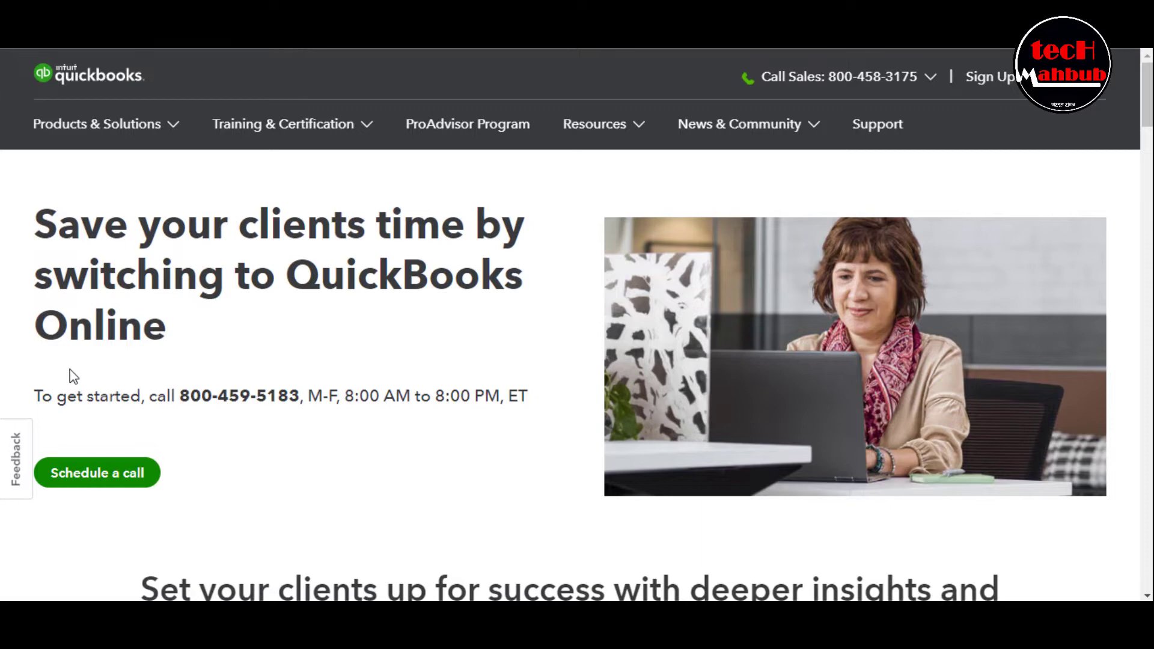
mouse_move(293, 420)
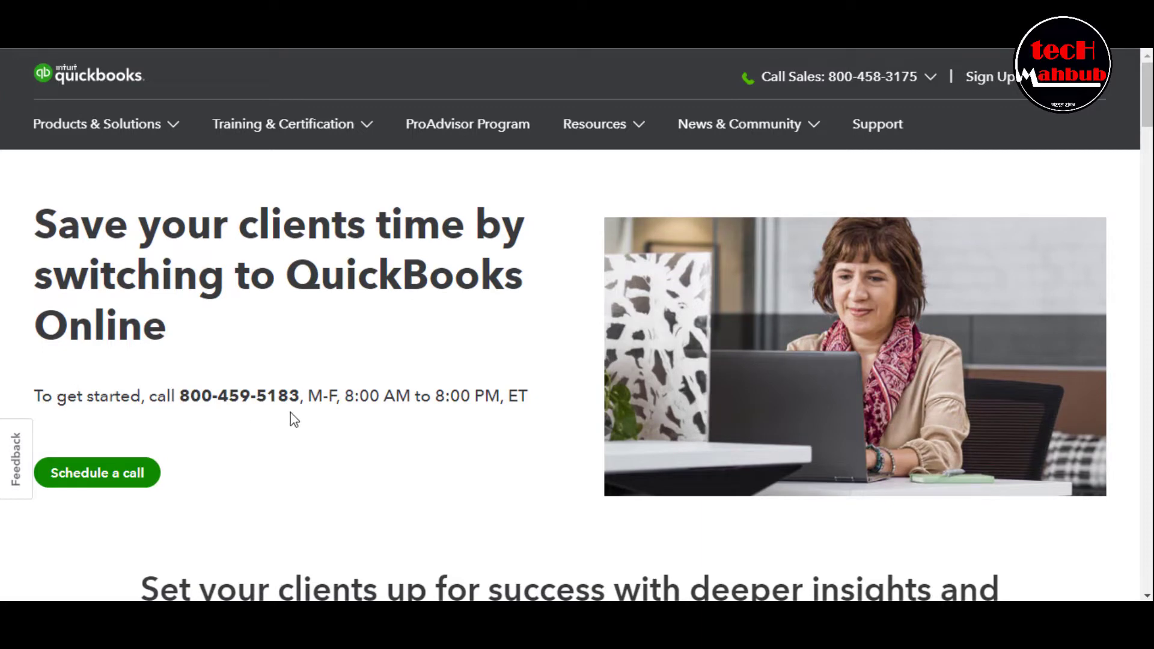
left_click(96, 473)
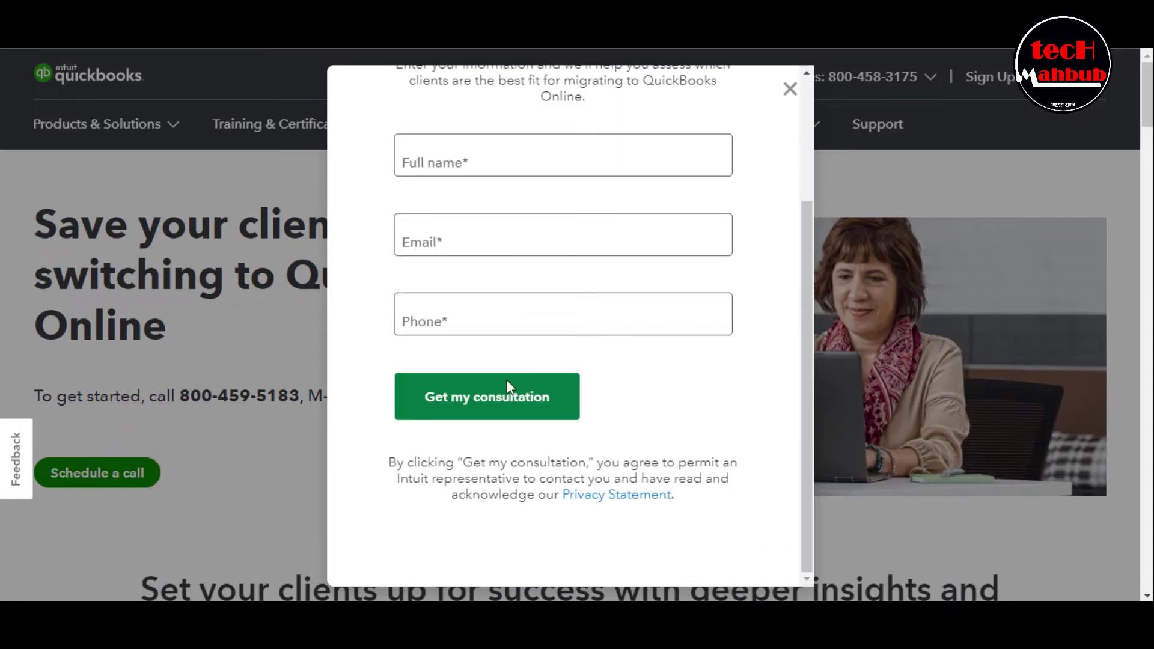
scroll("up", 3)
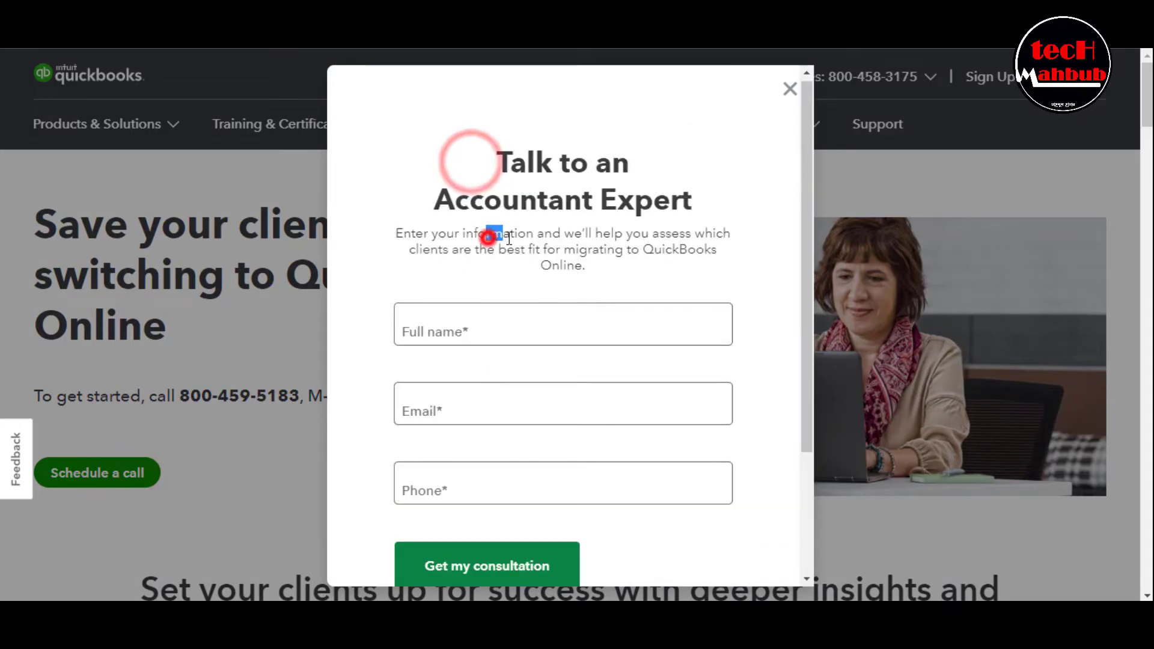
left_click(563, 403)
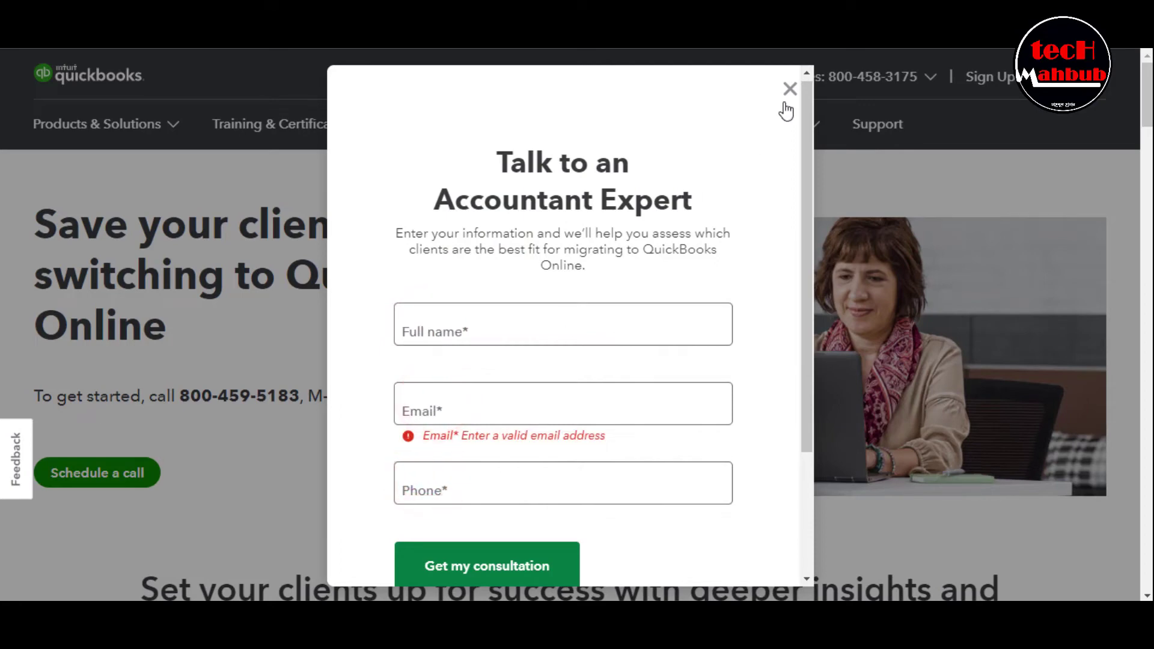
left_click(790, 89)
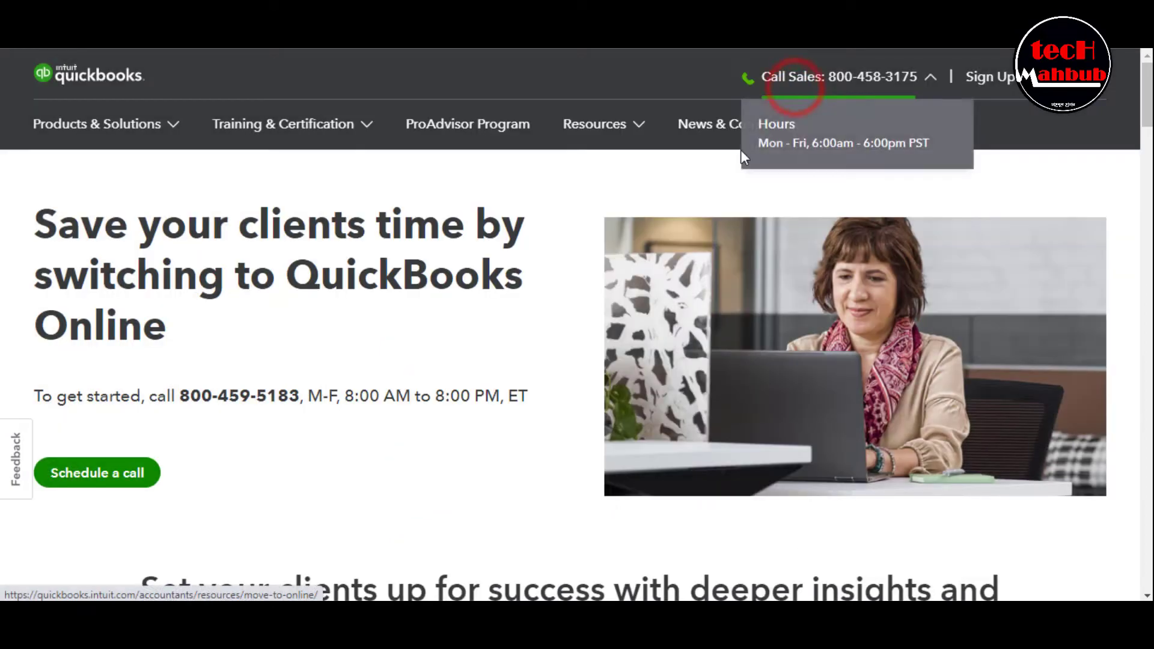
mouse_move(878, 124)
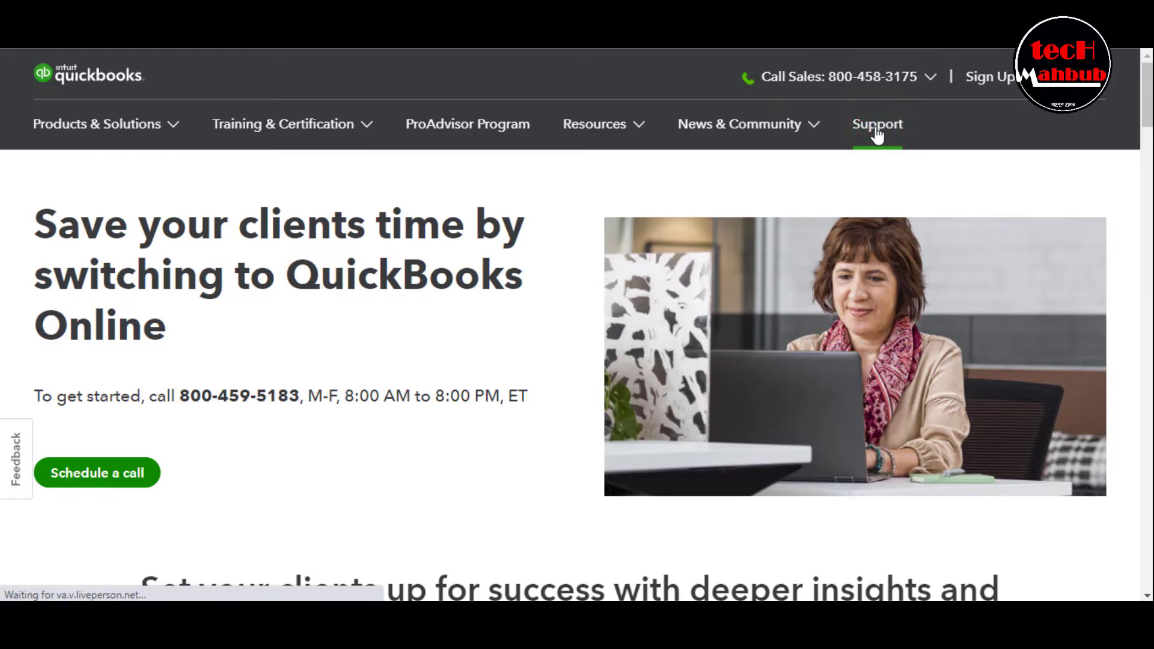
Step: Open the accountant Support page and scroll through its resources
left_click(876, 124)
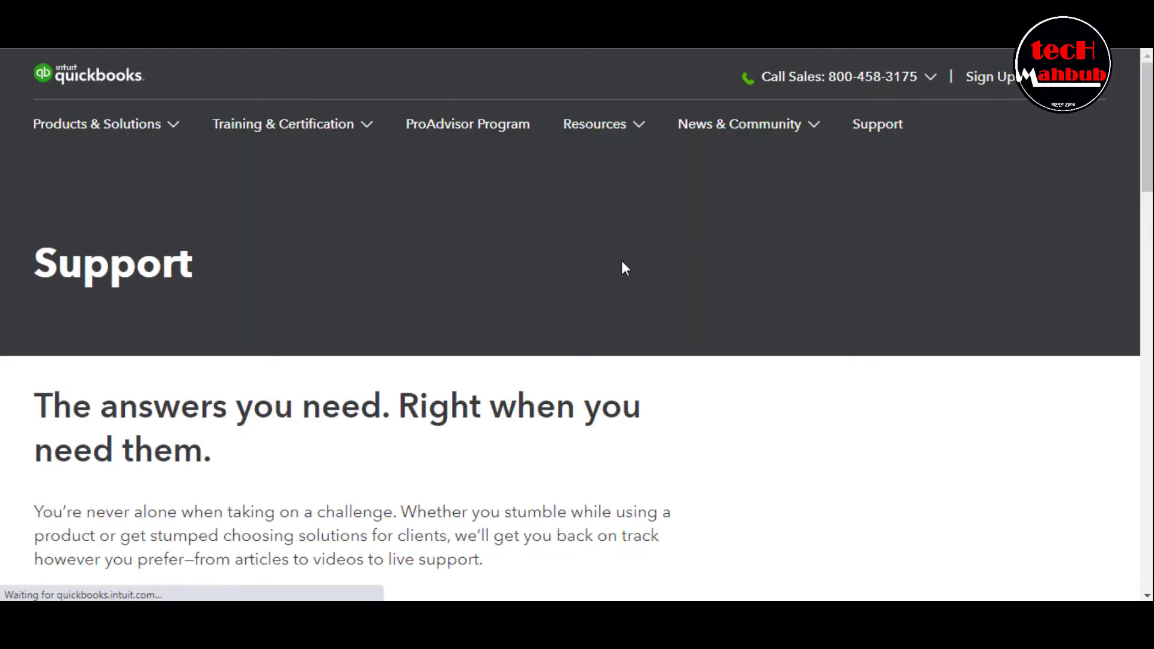
scroll("down", 3)
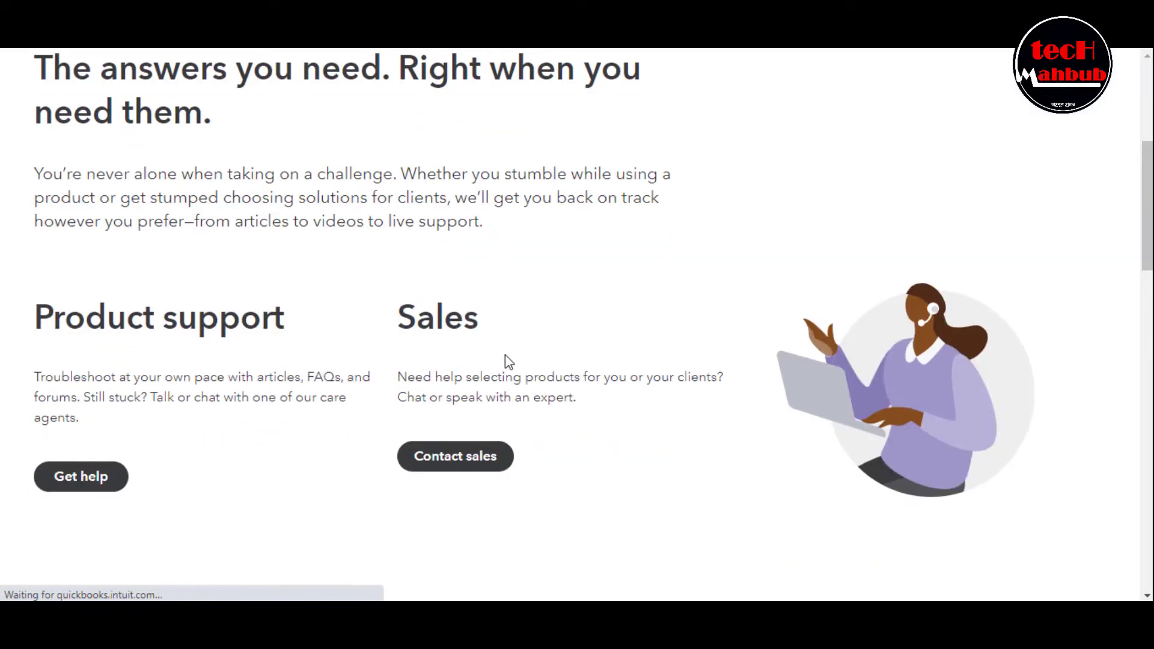
scroll("up", 3)
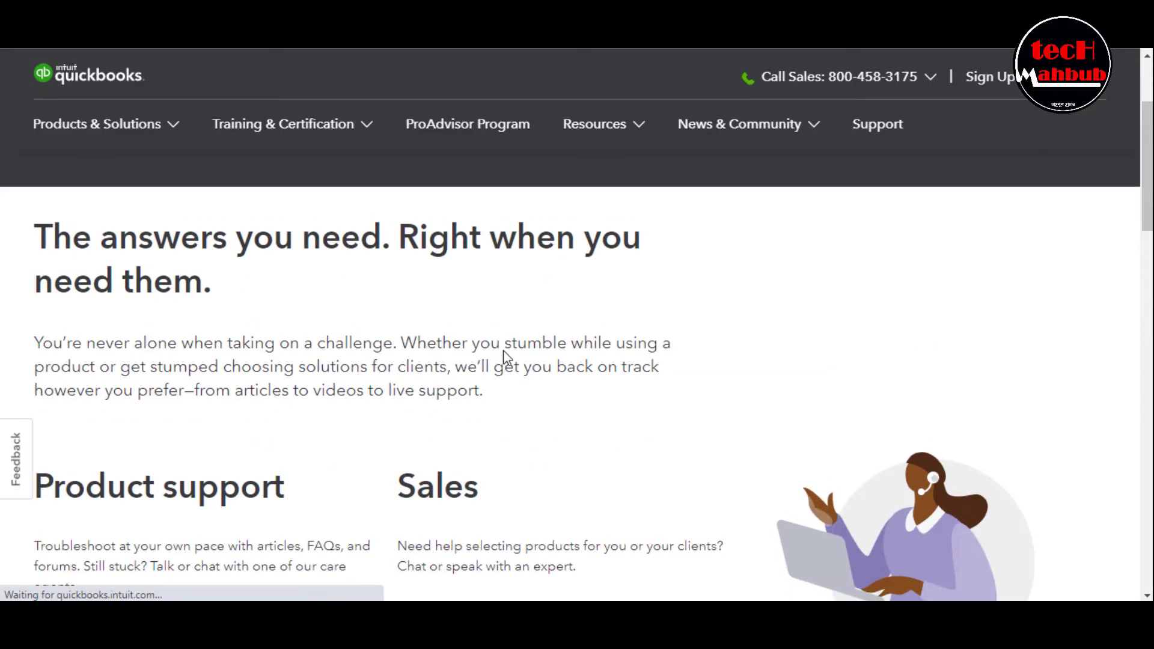
scroll("up", 3)
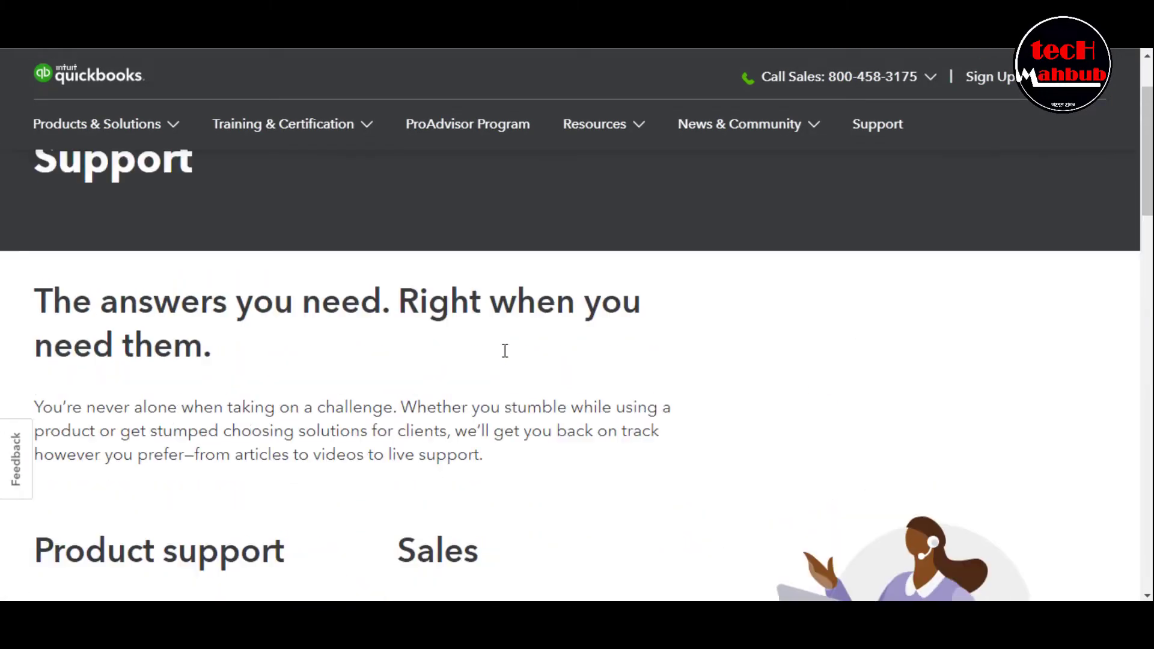
scroll("down", 3)
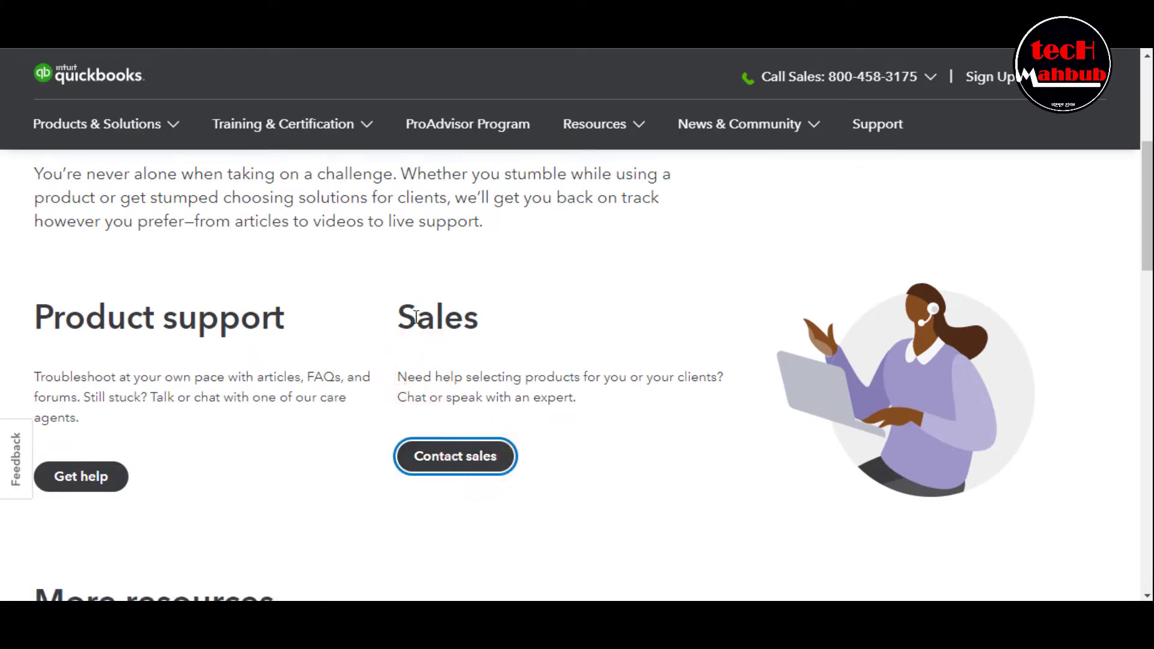
scroll("down", 3)
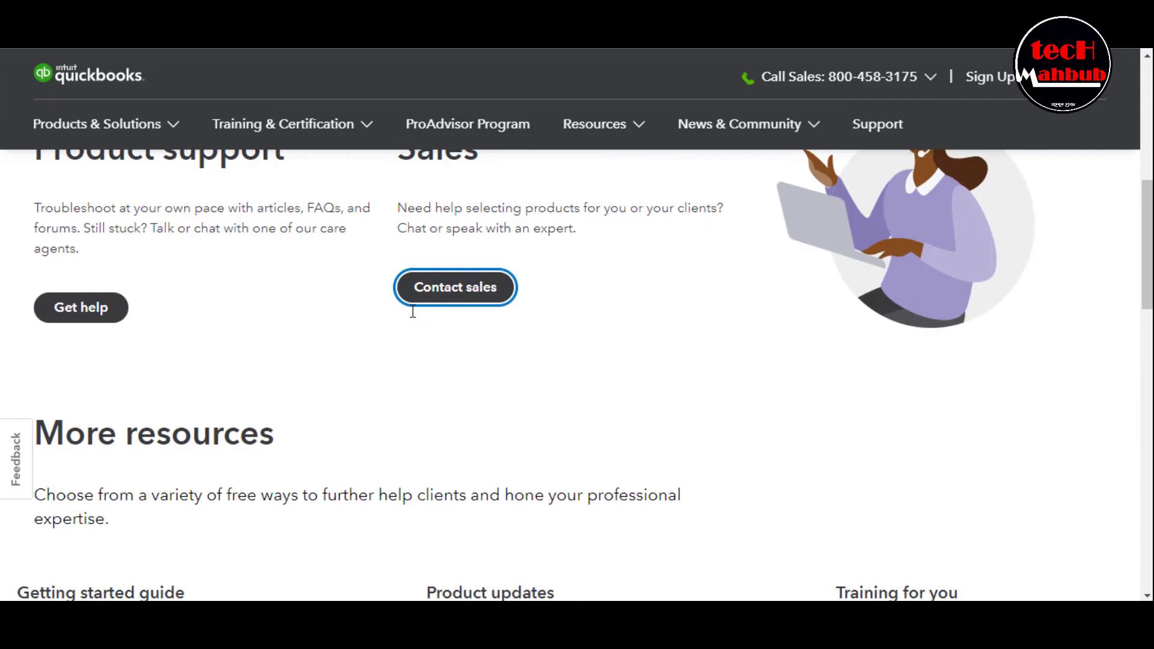
scroll("down", 3)
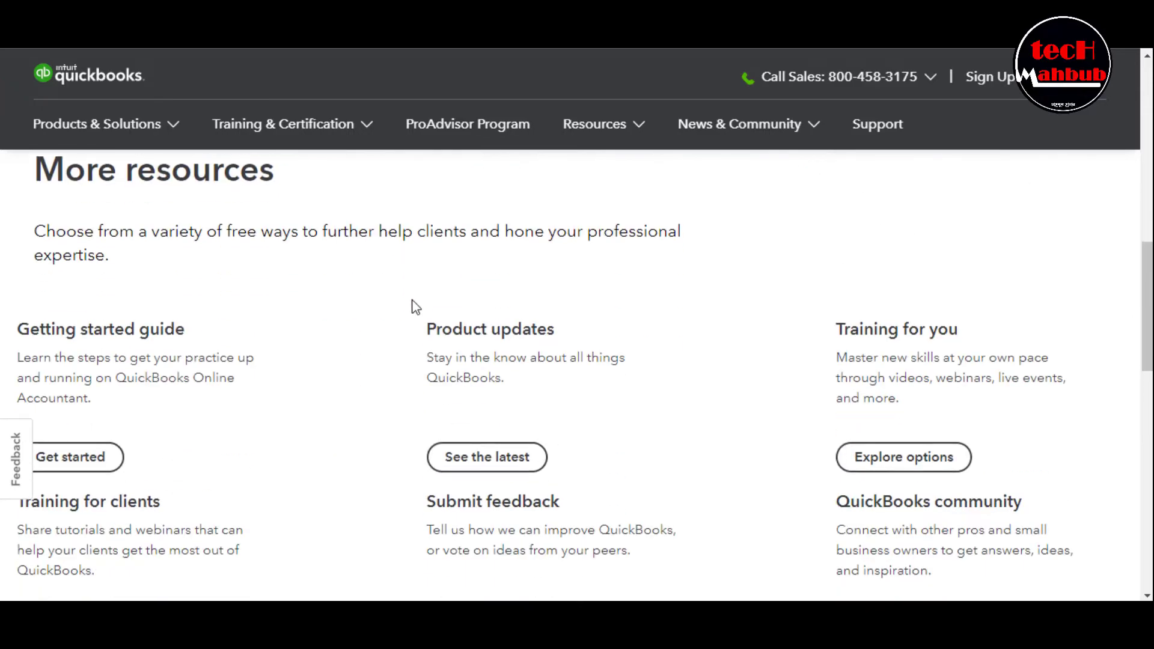
Step: Reselect Support and browse further down the support resources
left_click(876, 124)
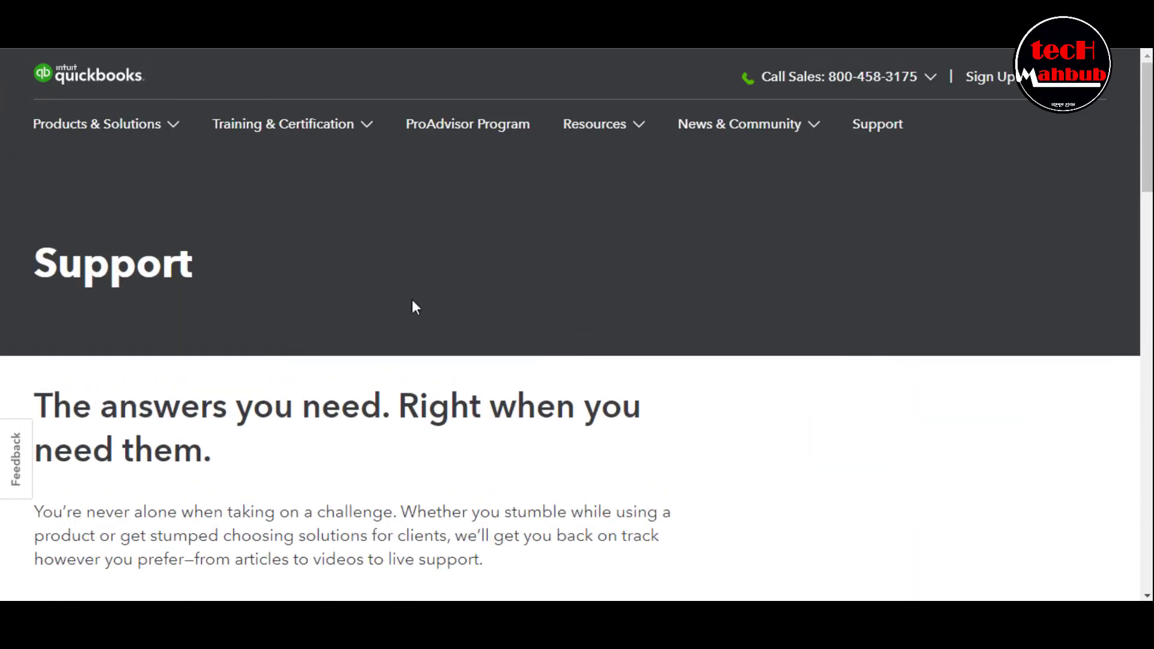
scroll("down", 3)
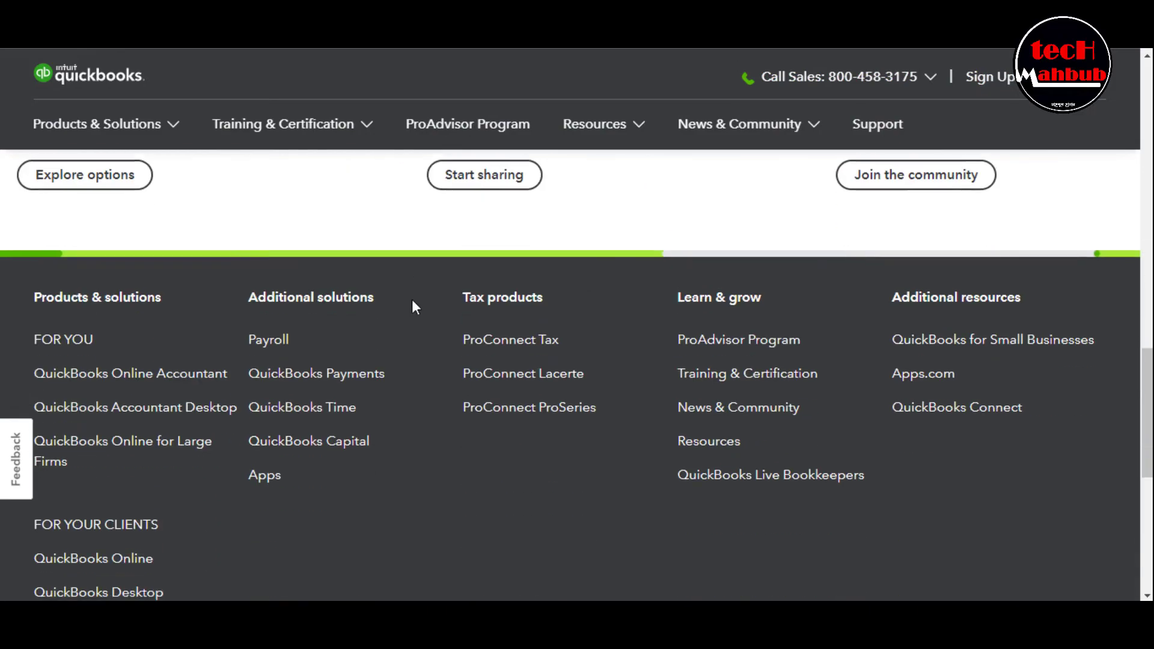
scroll("down", 3)
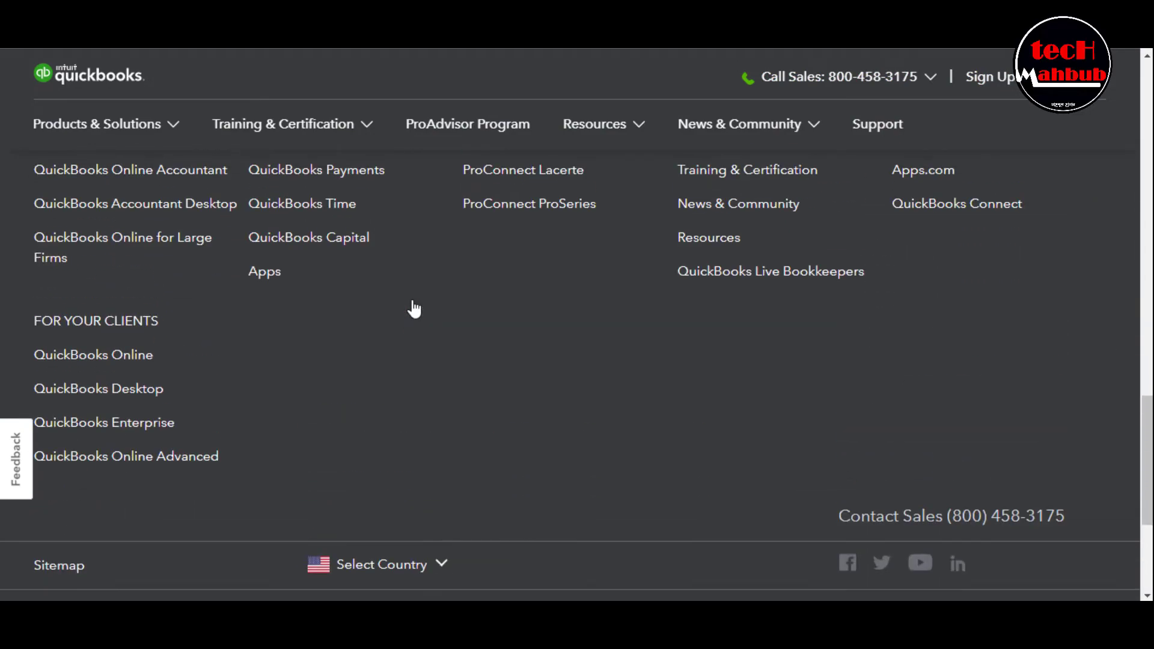
left_click(876, 124)
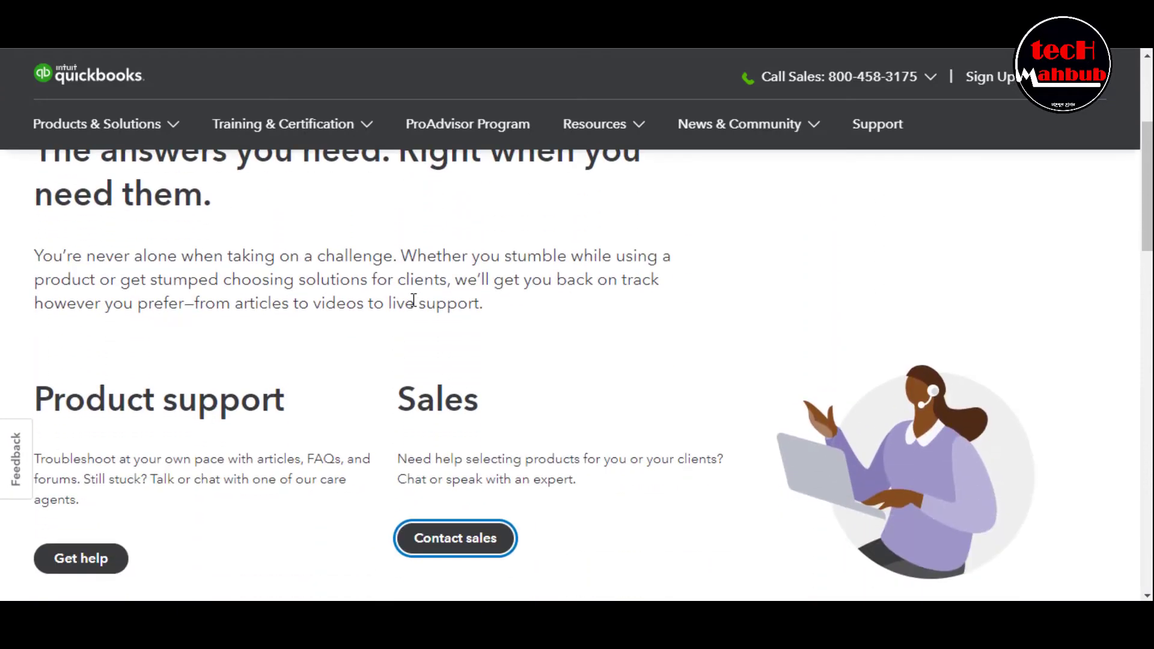
scroll("down", 3)
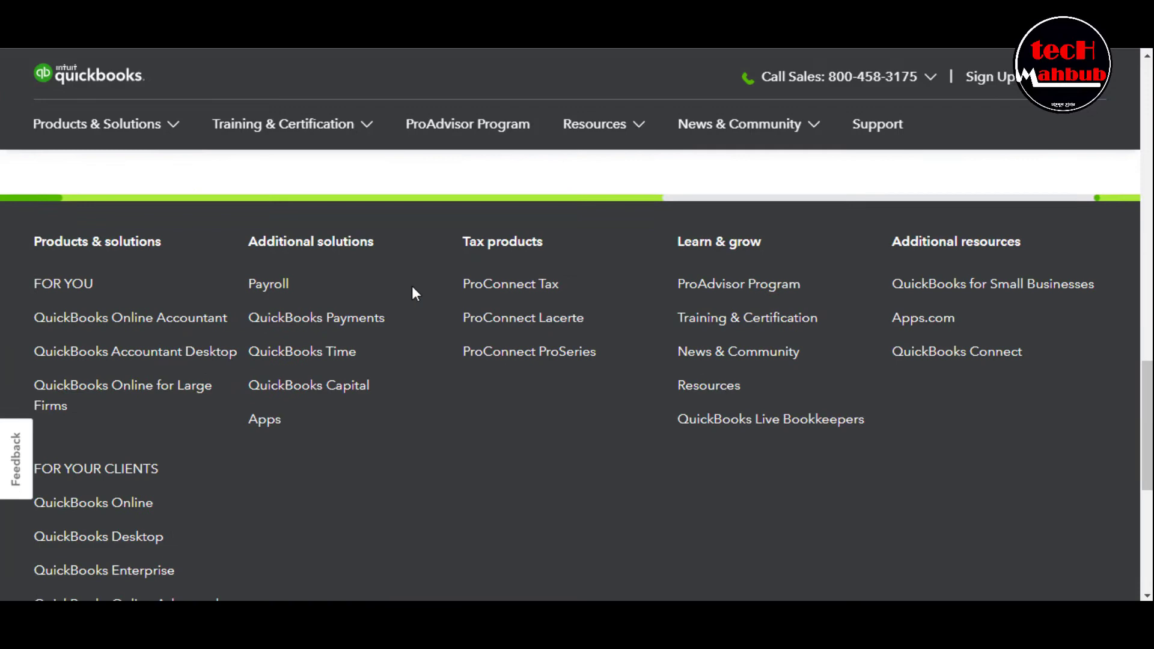
scroll("up", 3)
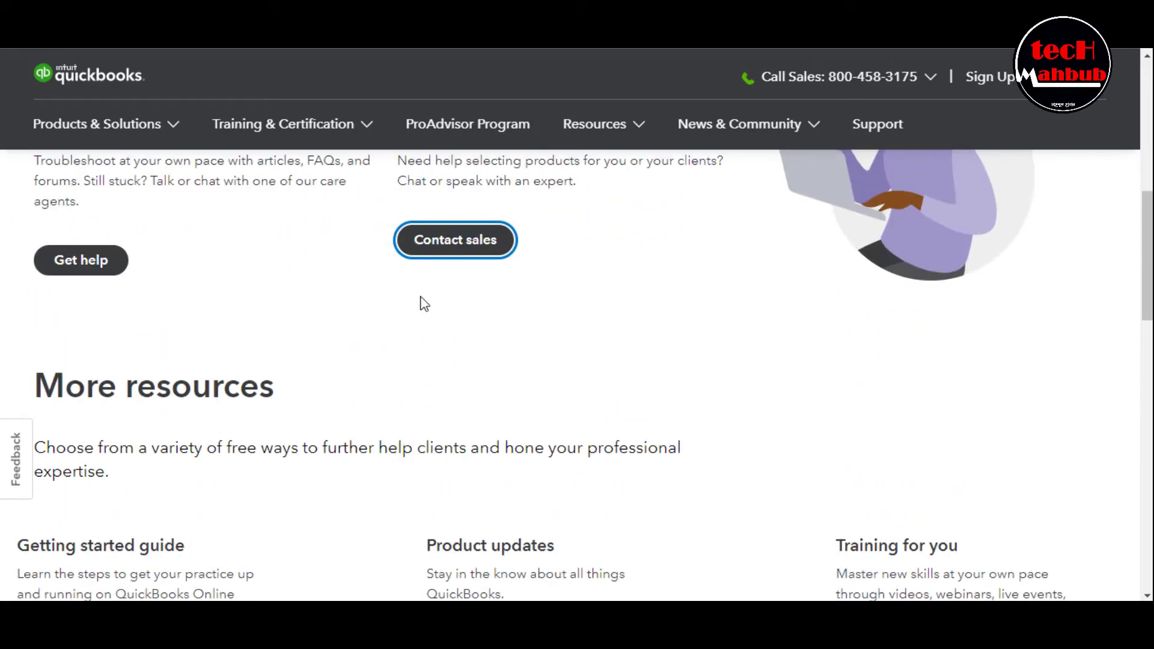
Step: Open the QuickBooks training overview page about convenient, flexible training
left_click(282, 124)
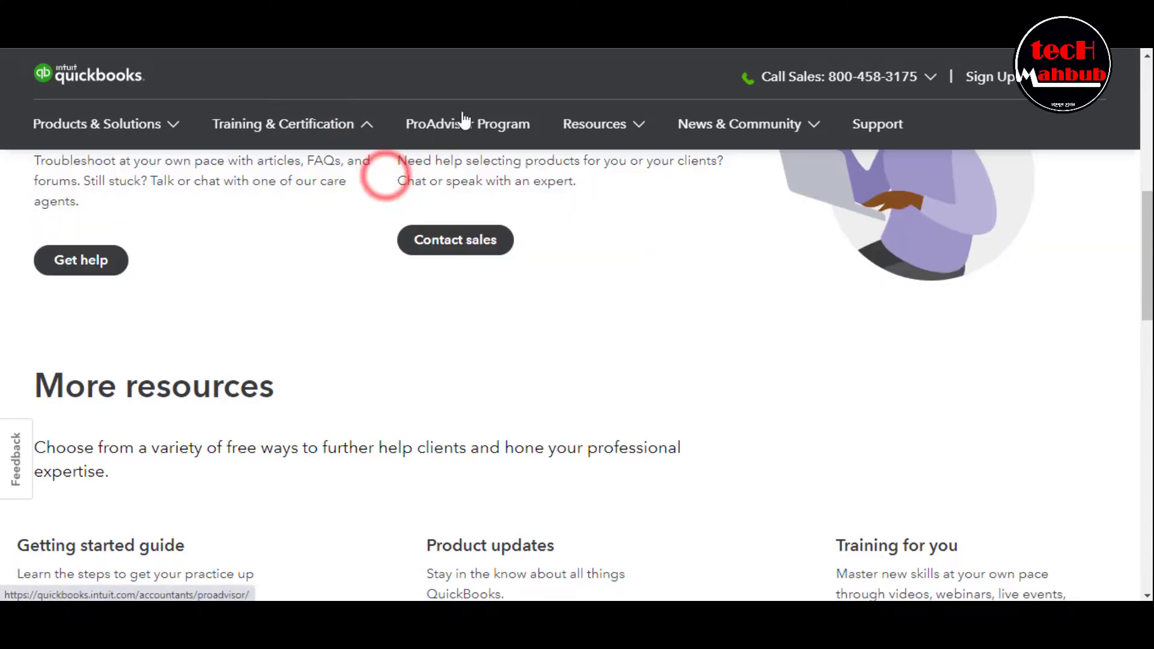
left_click(466, 124)
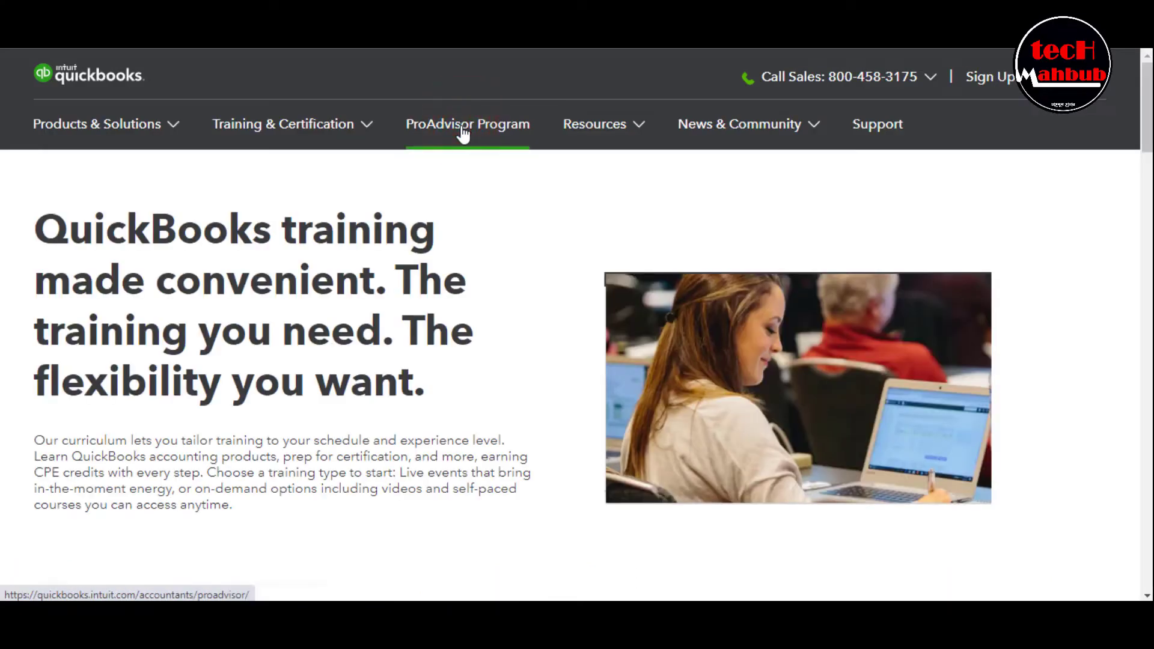
left_click(468, 124)
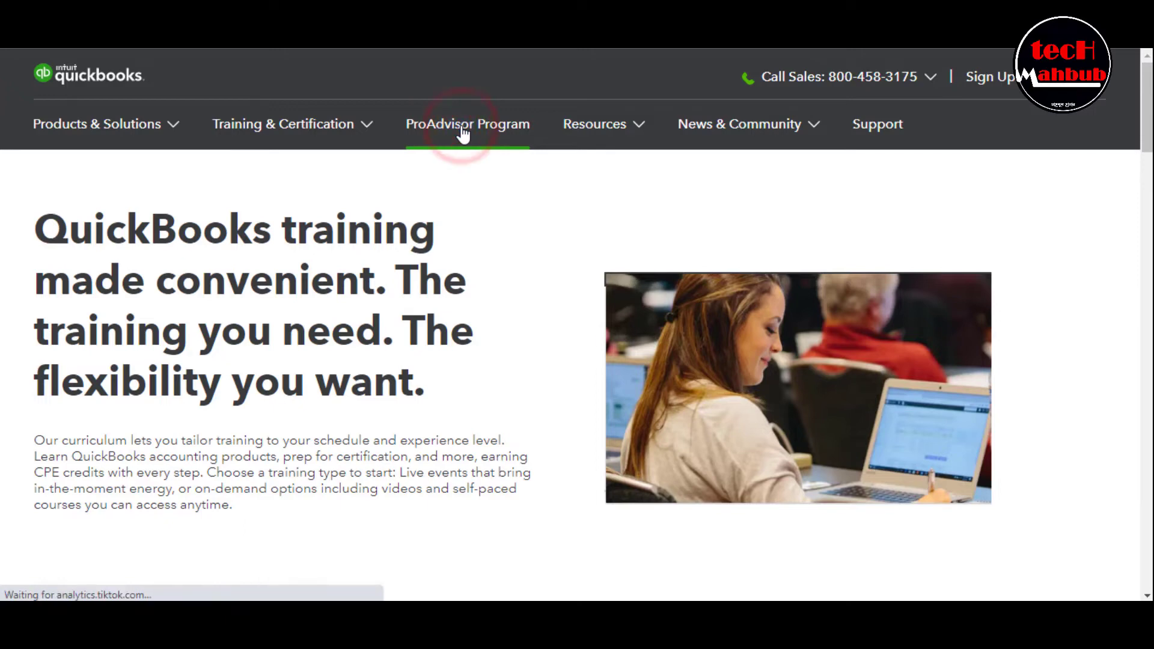
left_click(468, 124)
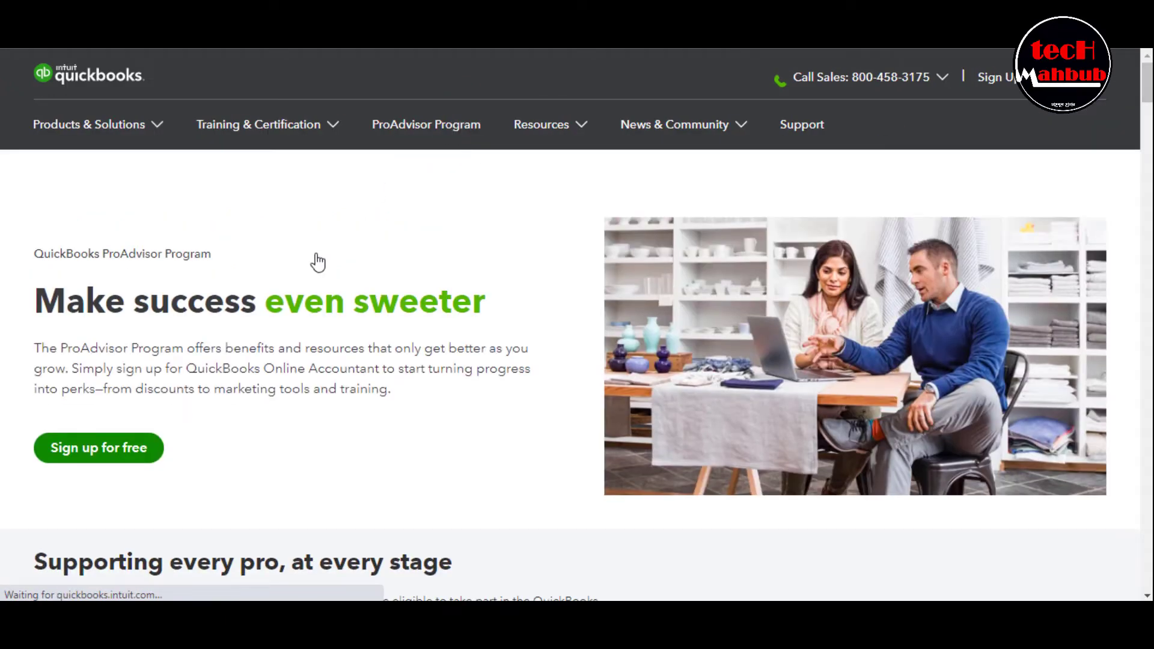
scroll("down", 3)
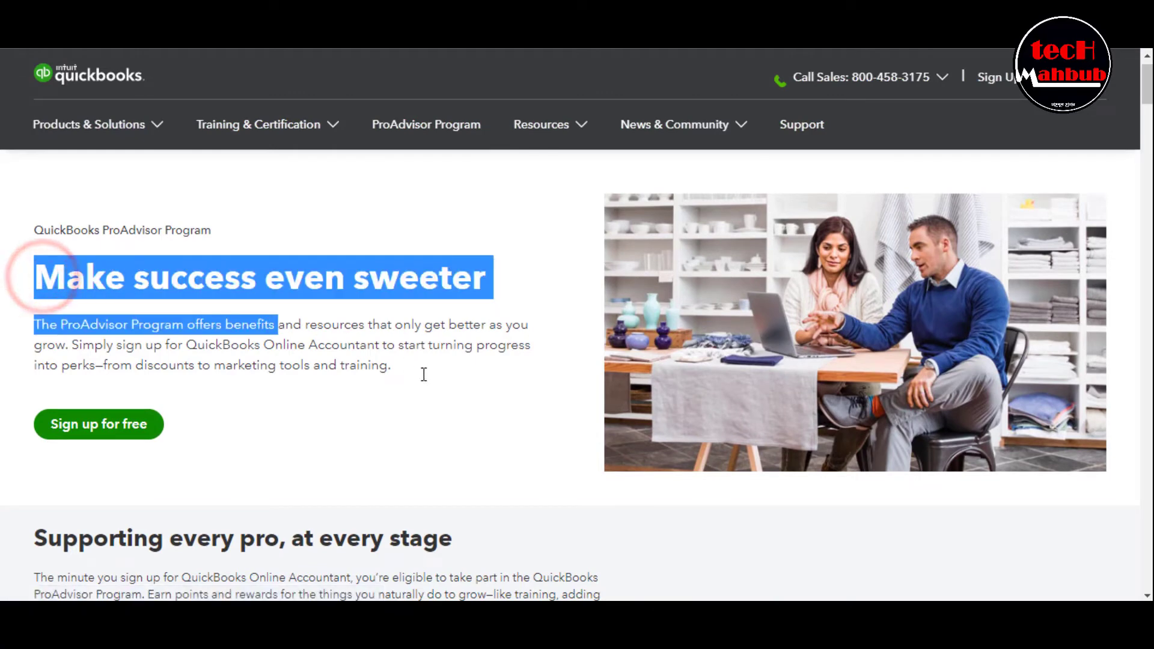
left_click(423, 371)
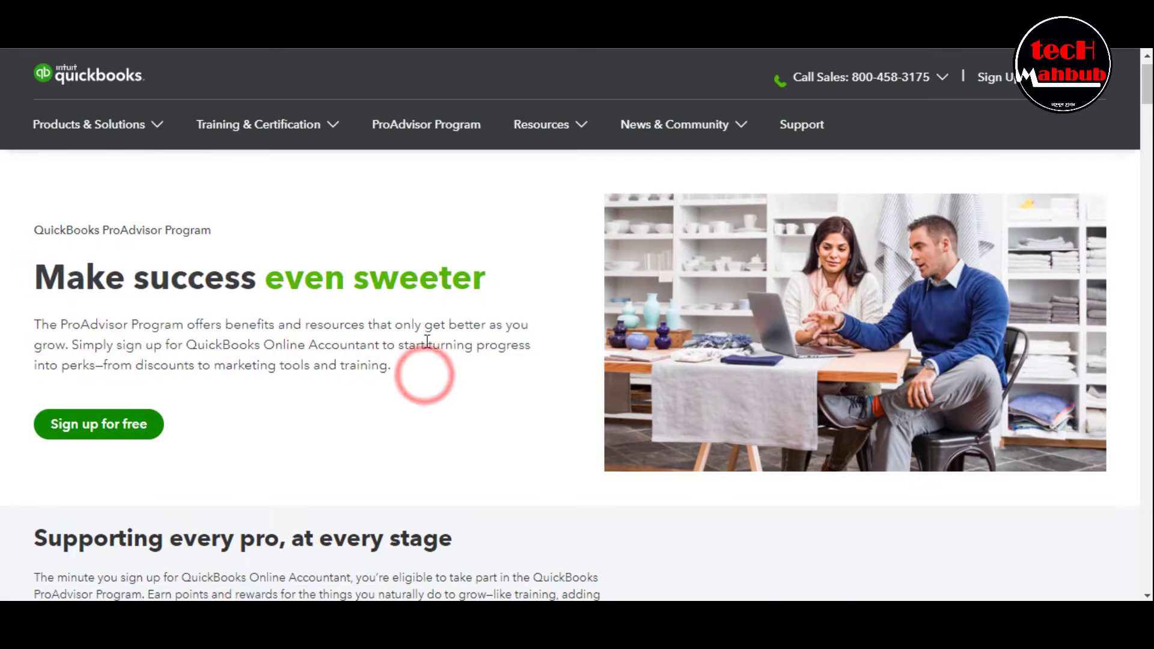
scroll("down", 3)
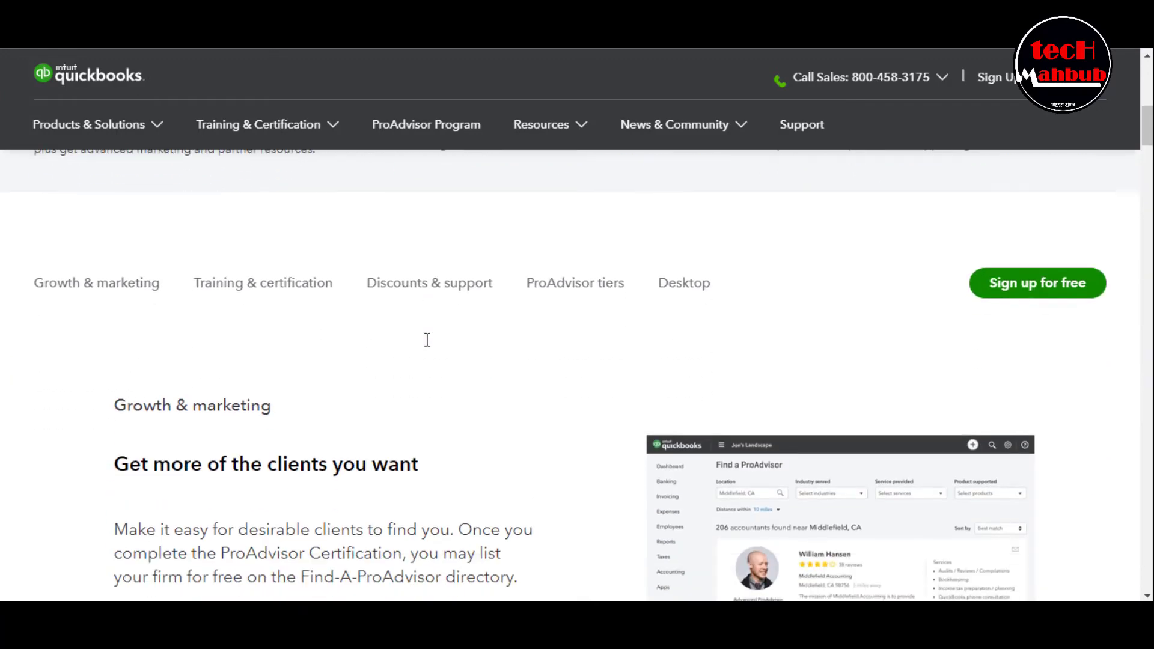
scroll("down", 3)
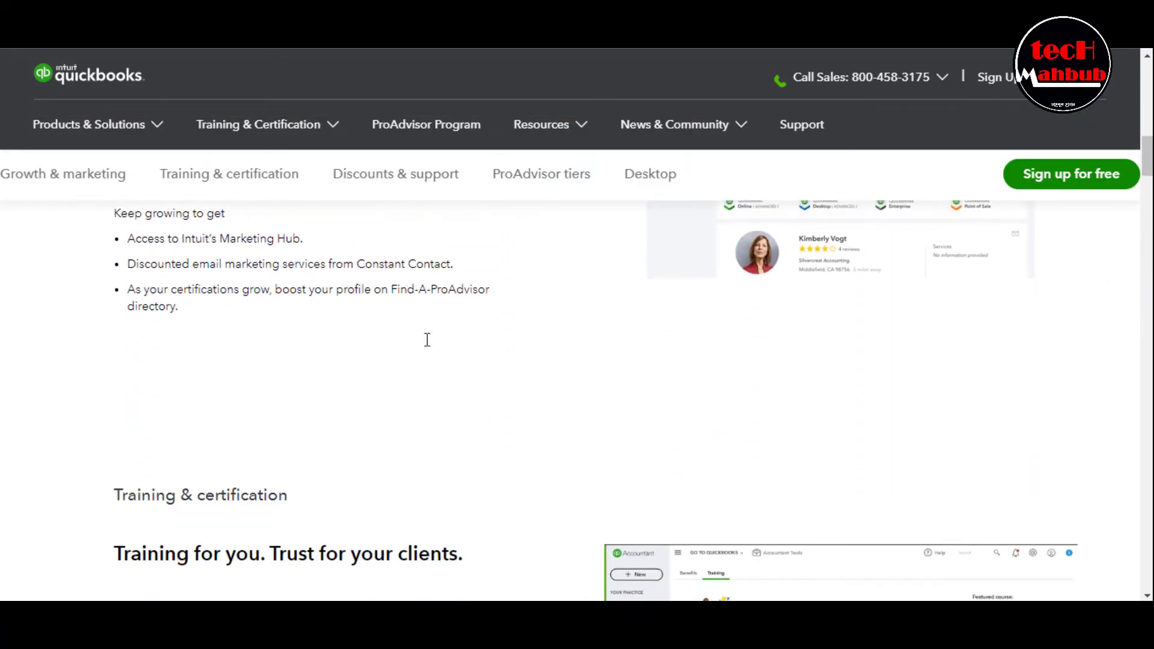
scroll("down", 3)
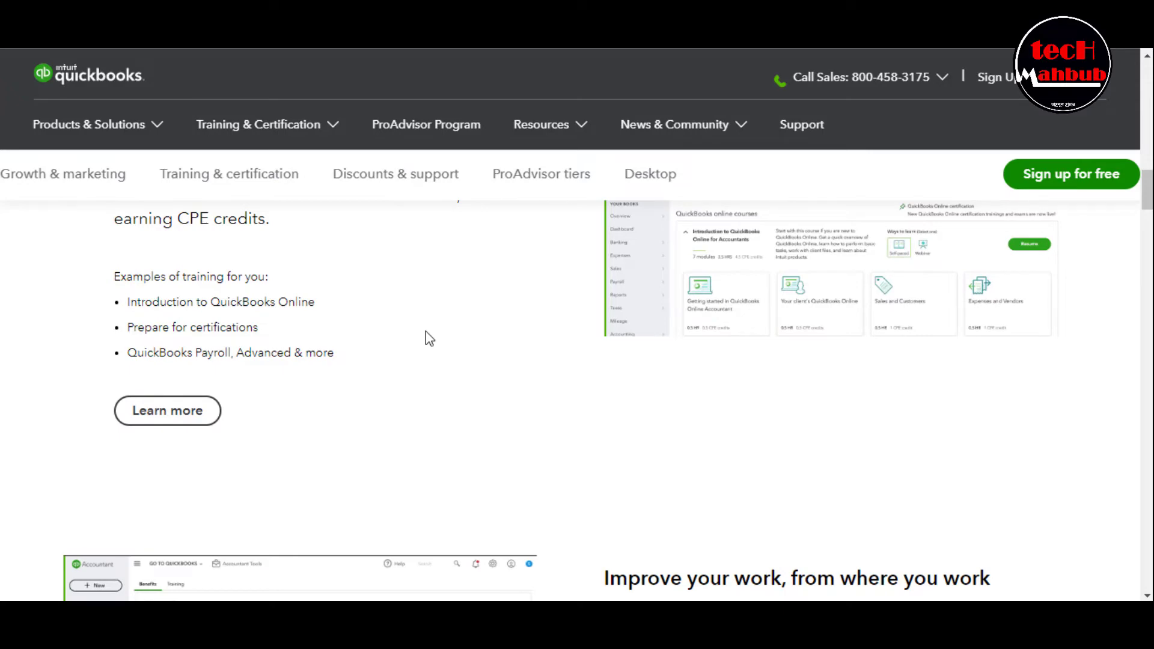
scroll("up", 3)
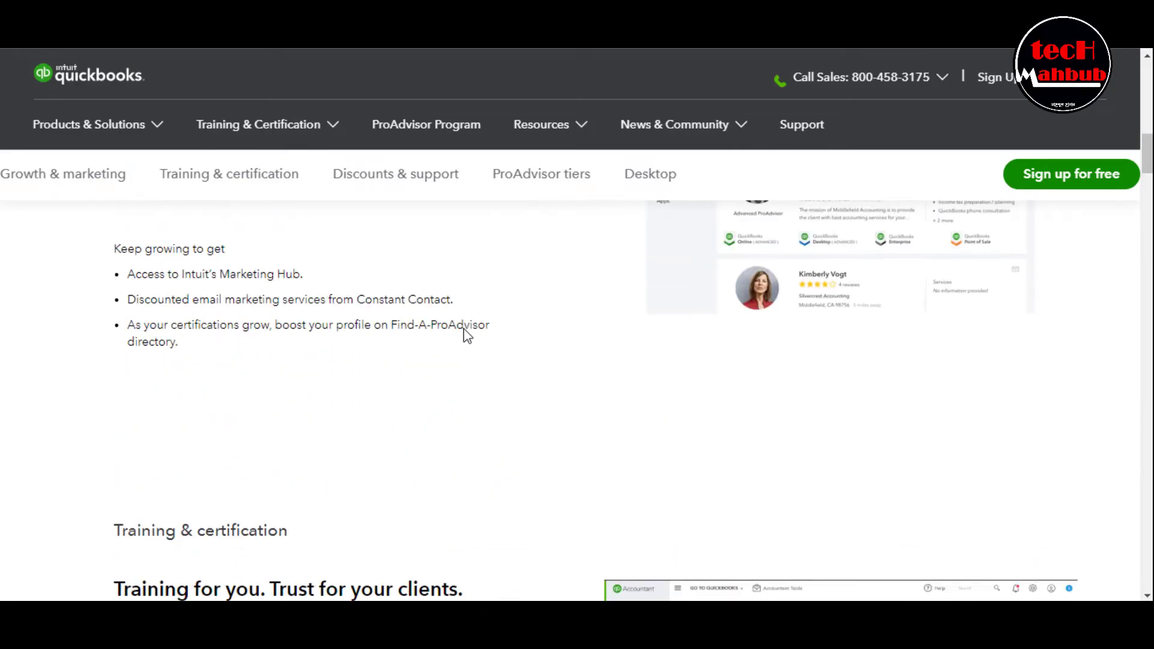
scroll("up", 3)
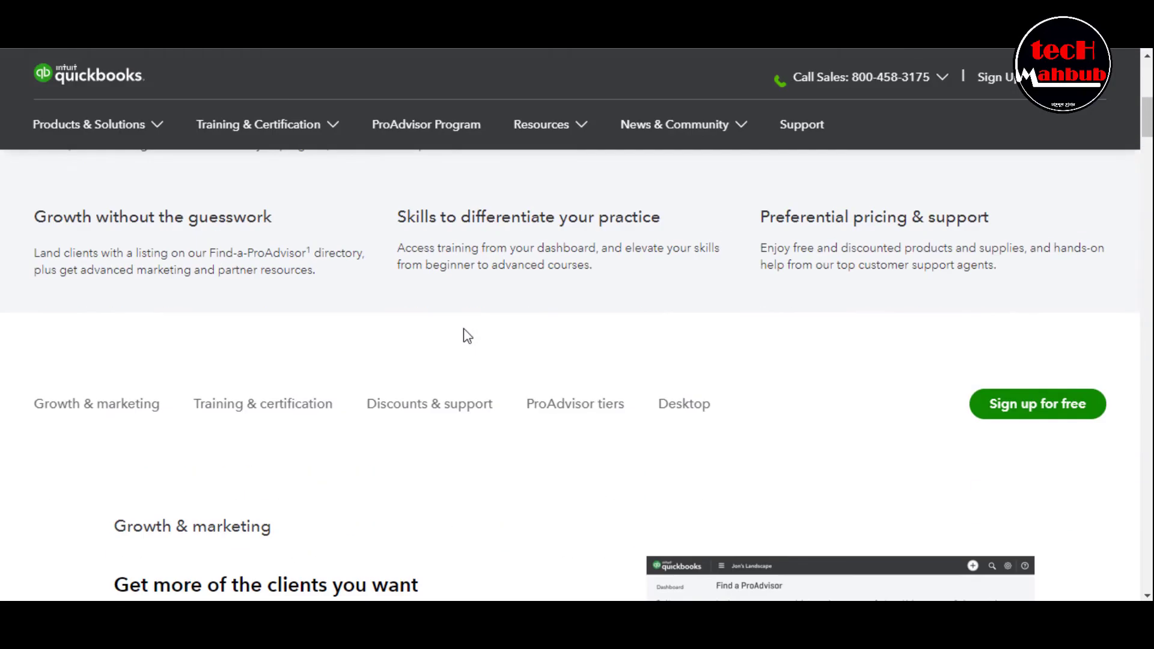
scroll("up", 3)
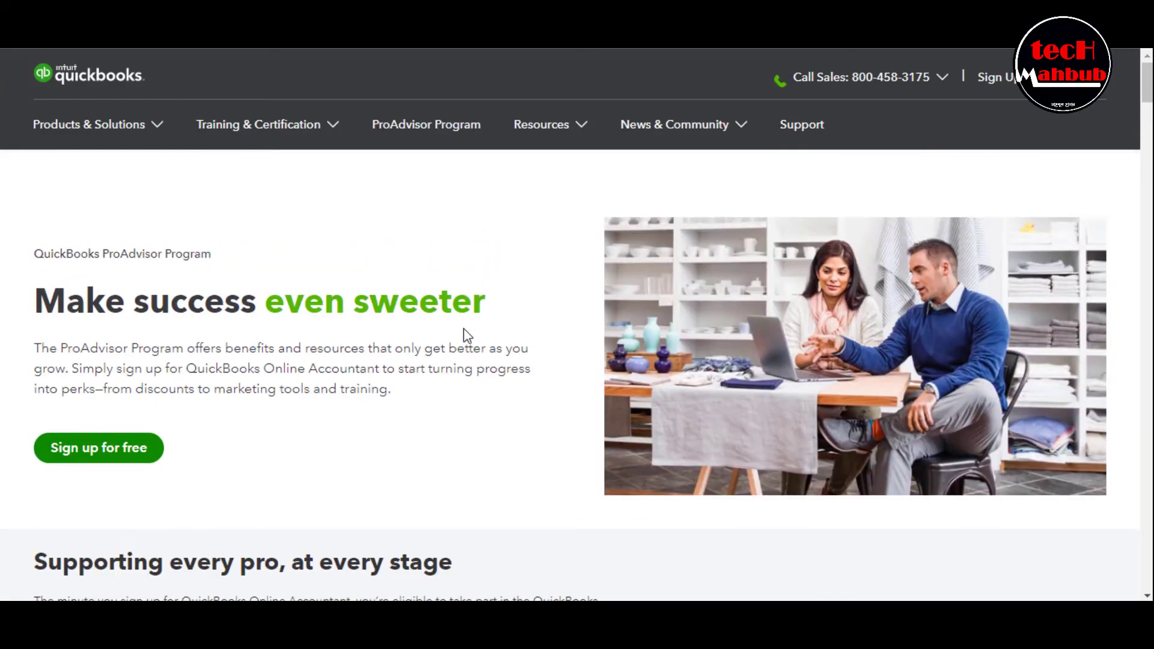
scroll("down", 3)
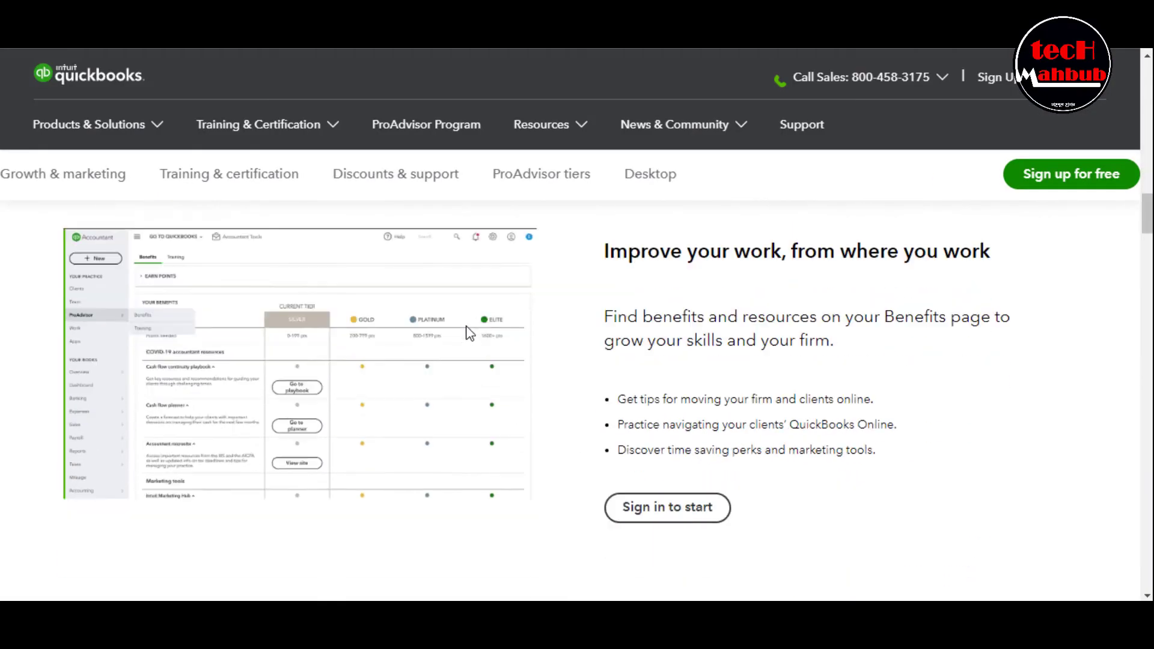
scroll("down", 3)
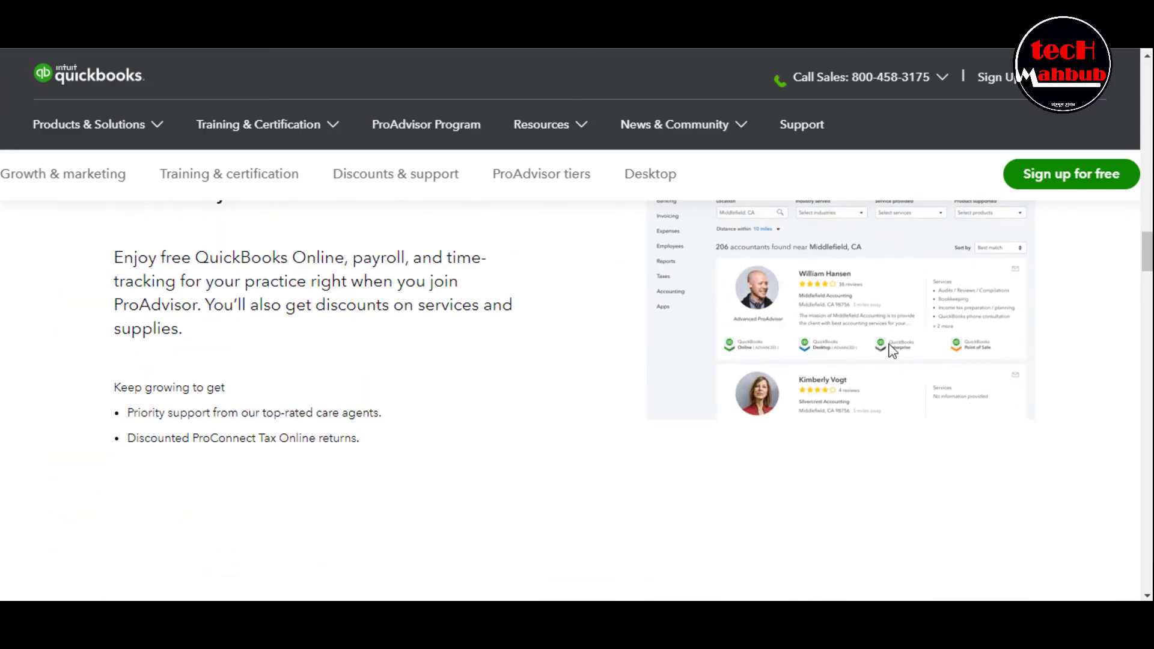
mouse_move(891, 347)
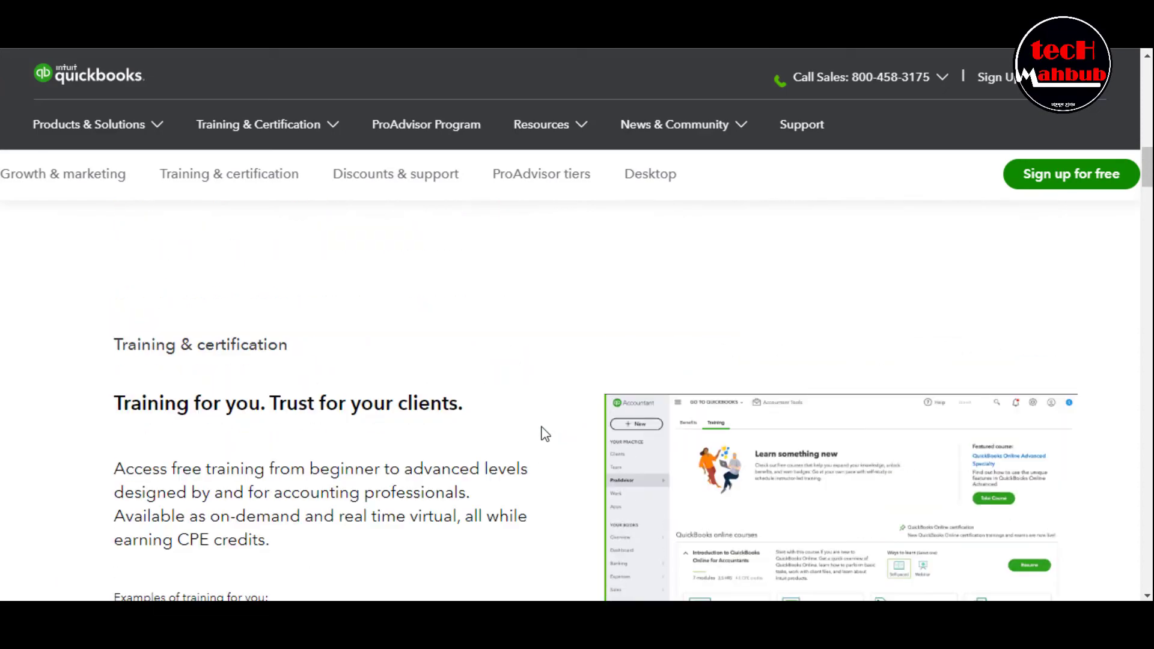
scroll("up", 3)
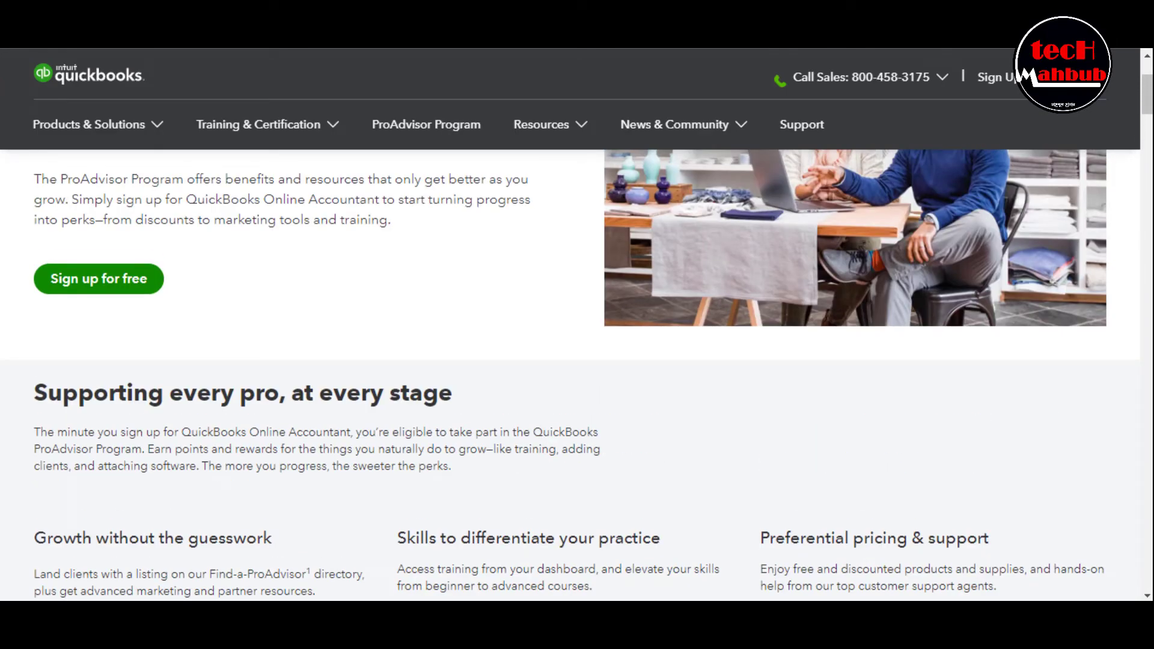
scroll("up", 3)
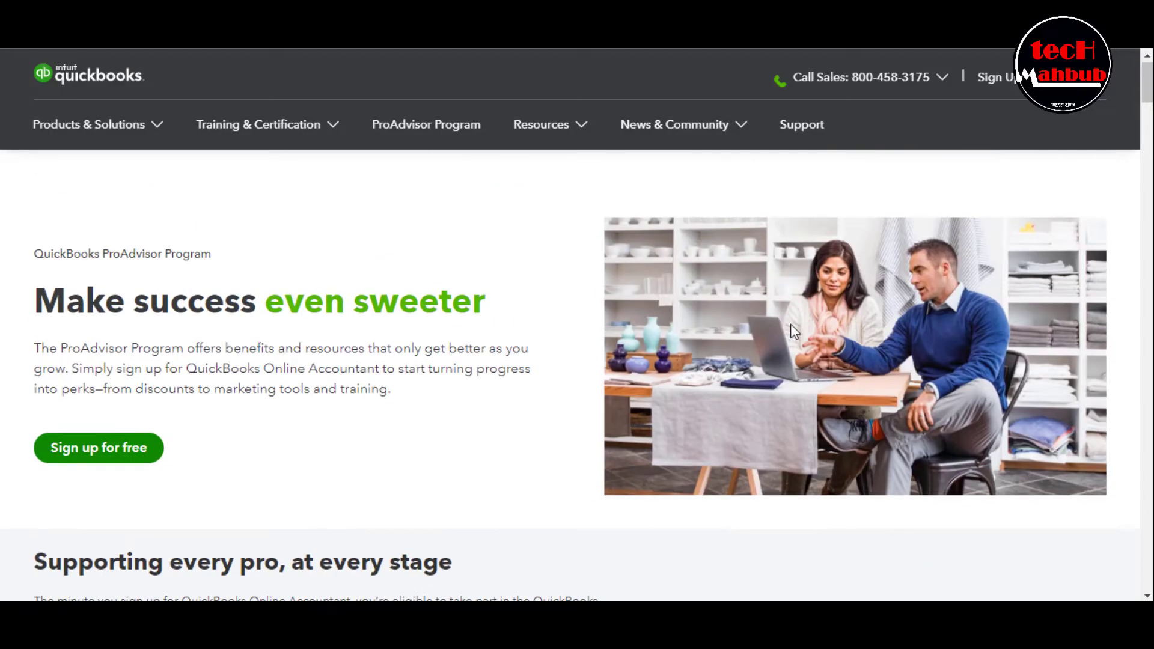
scroll("down", 3)
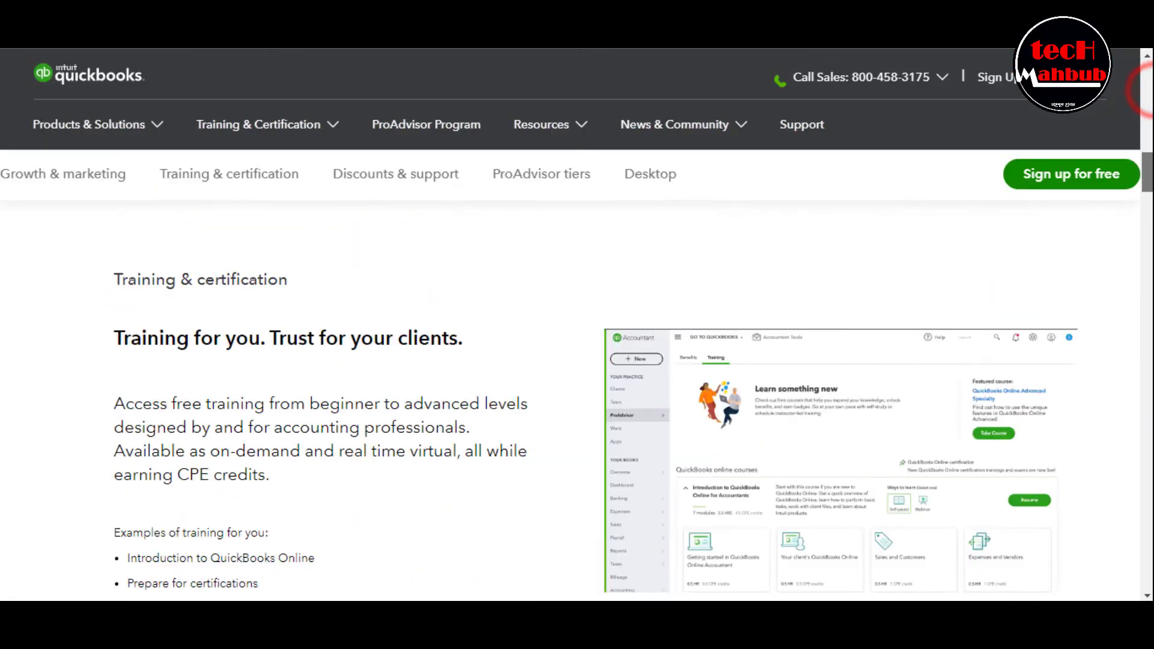
scroll("down", 3)
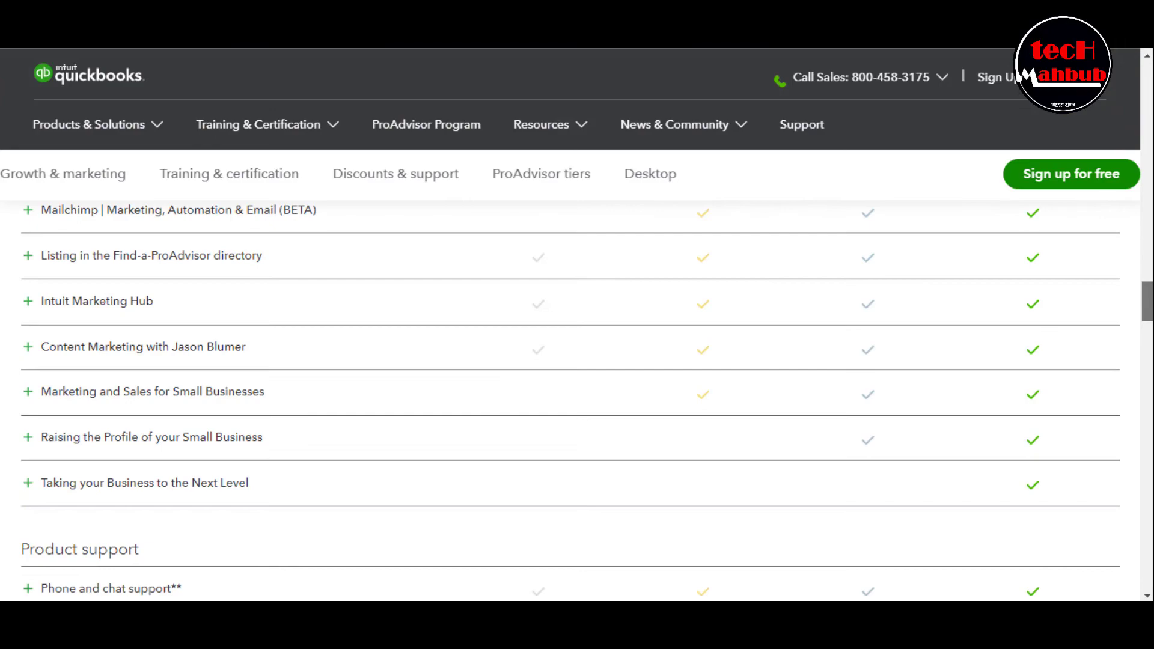
scroll("up", 3)
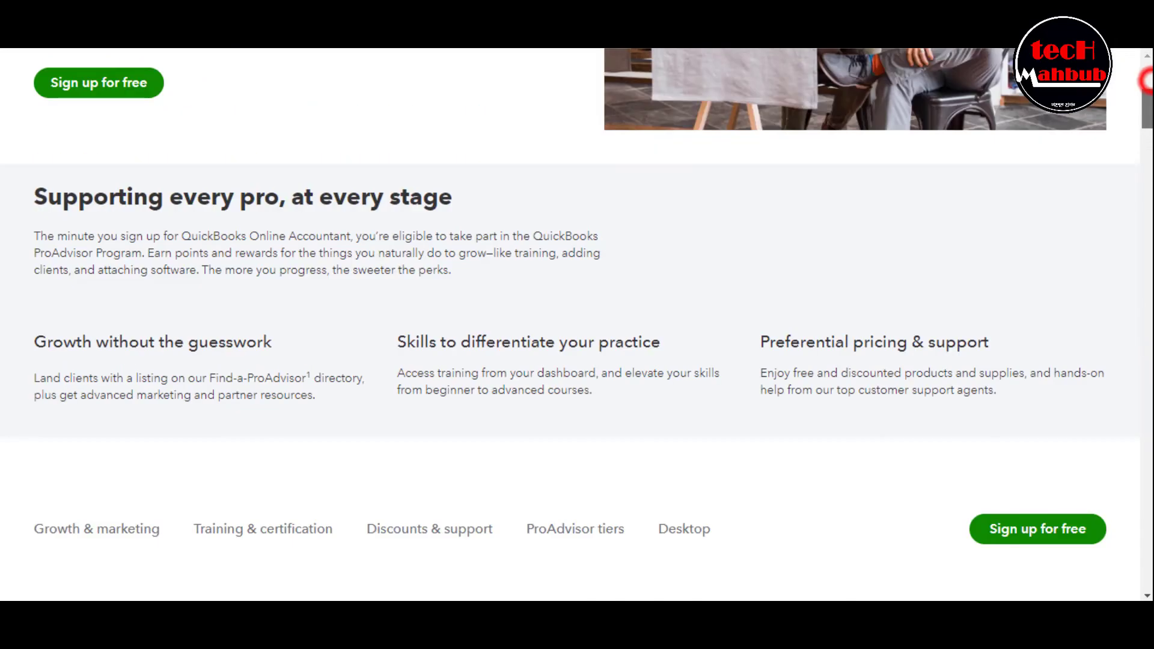
scroll("up", 3)
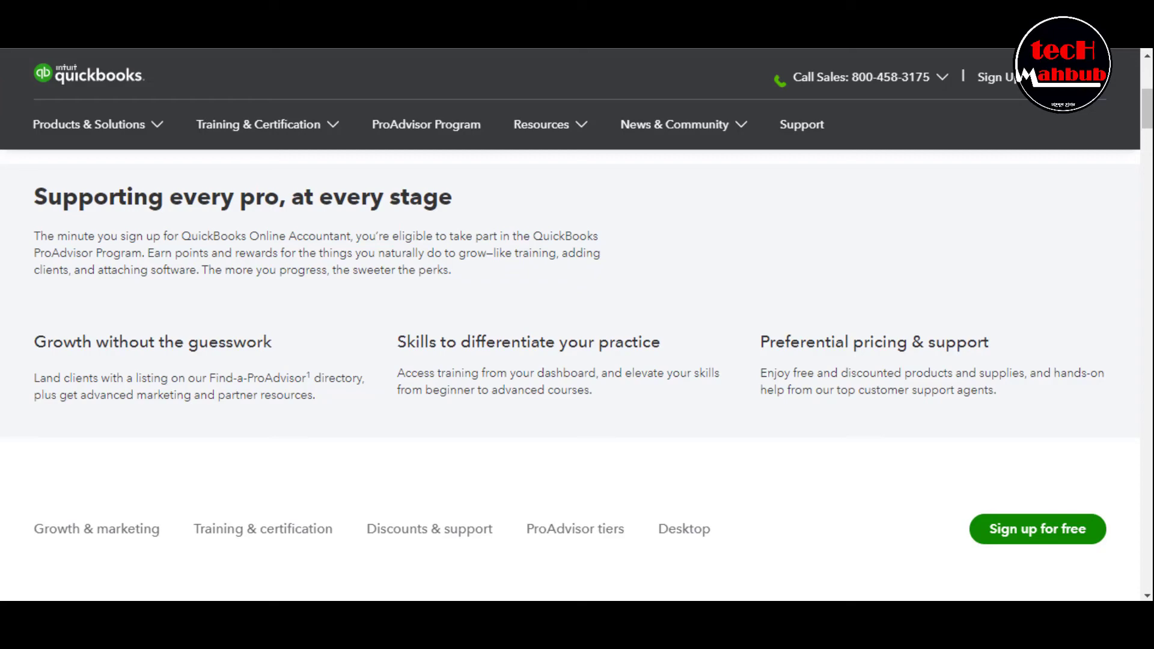
scroll("up", 3)
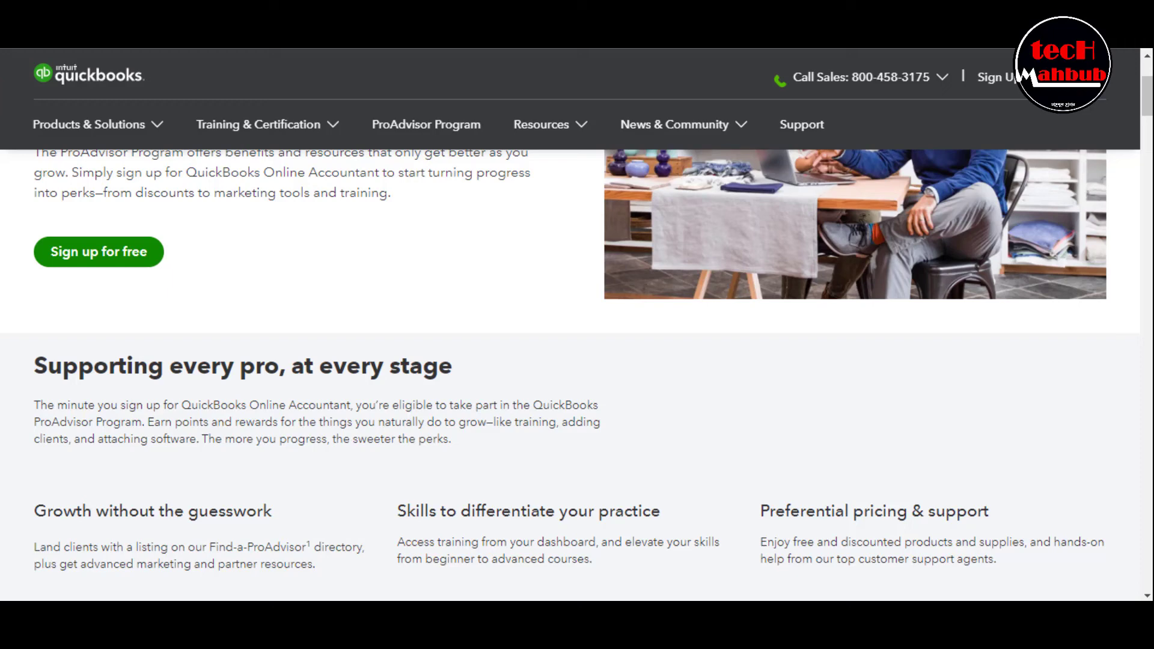
right_click(876, 221)
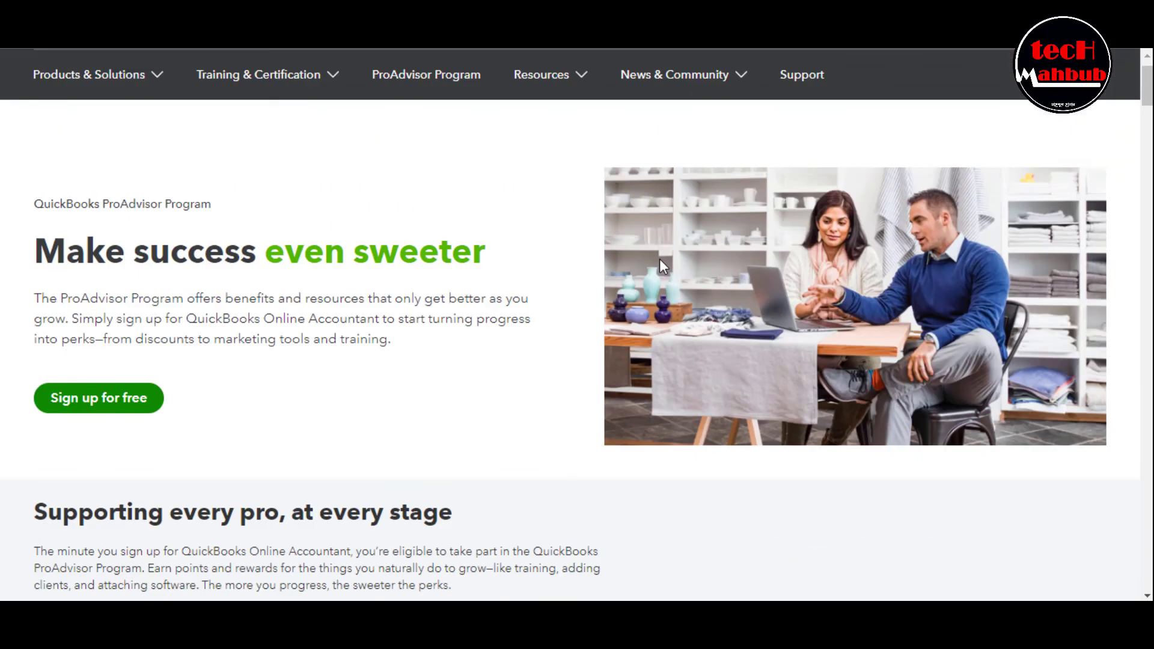
scroll("down", 3)
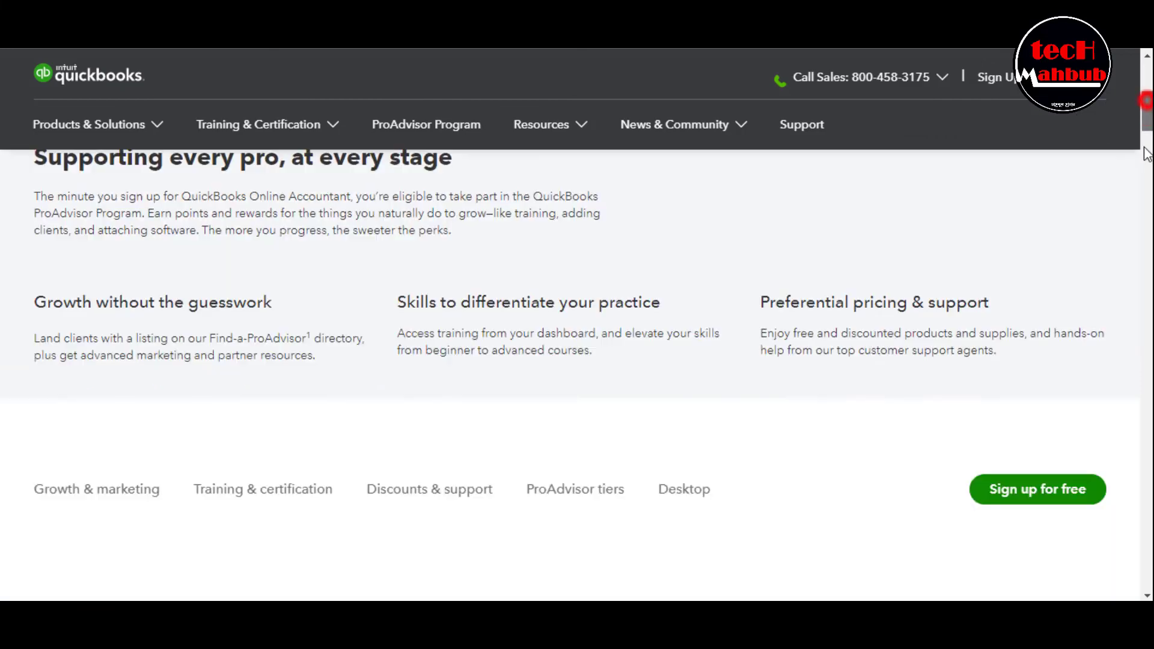
scroll("down", 3)
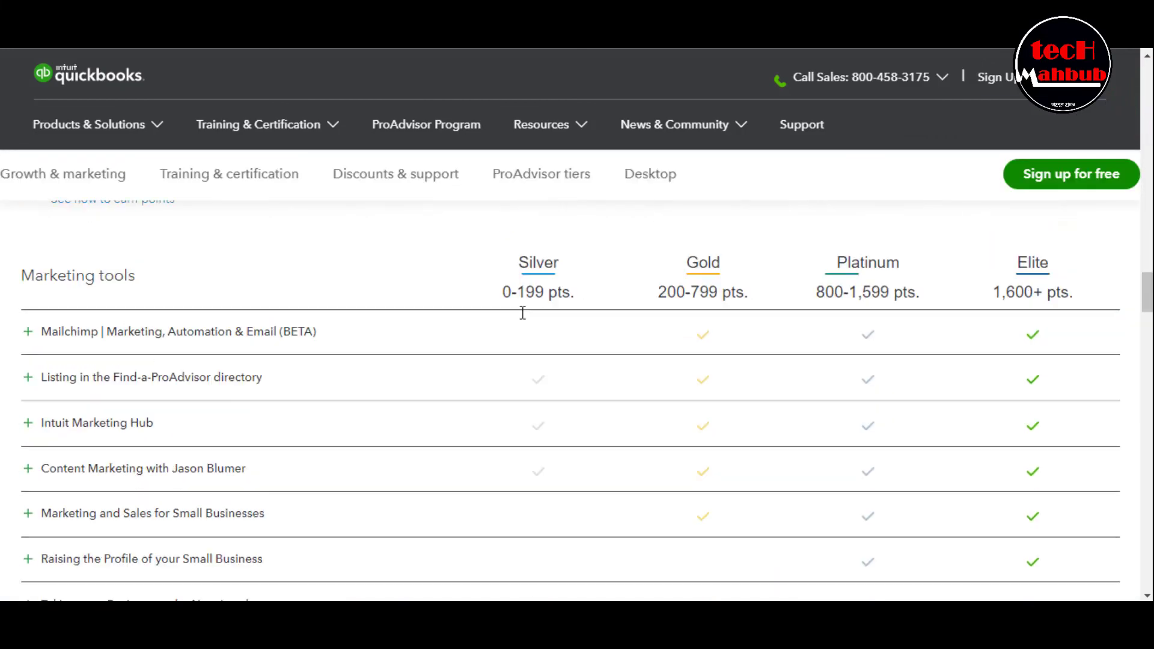
left_click(229, 174)
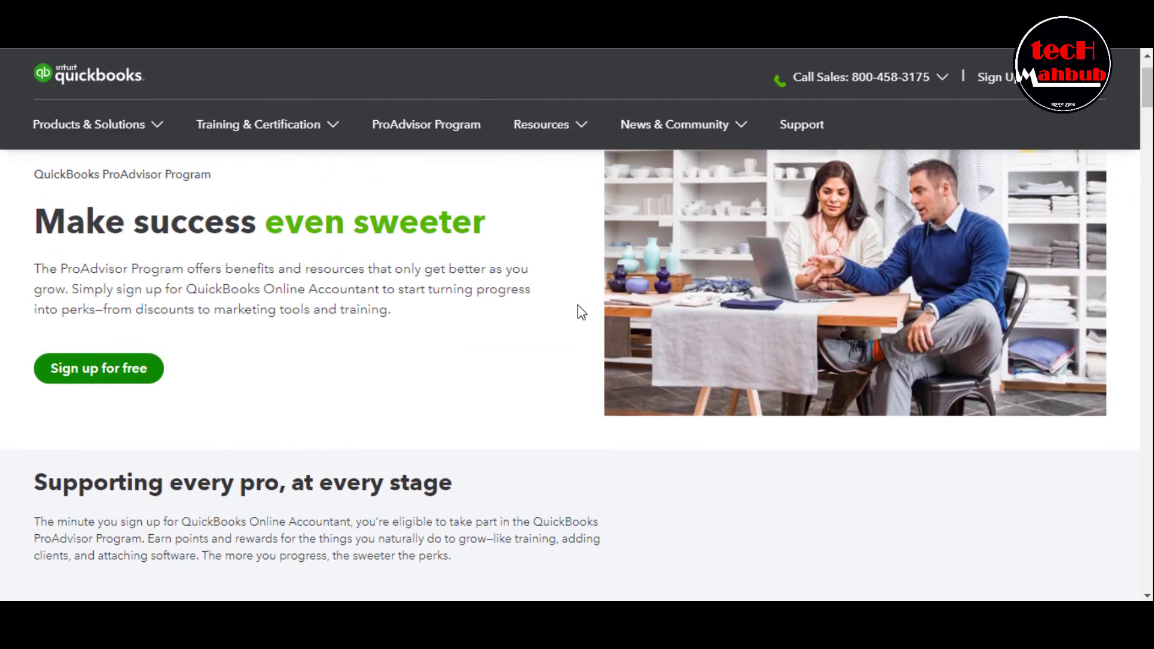
Step: Show the Sign In product menu, listing Online Accountant and ProAdvisor Program
left_click(1001, 77)
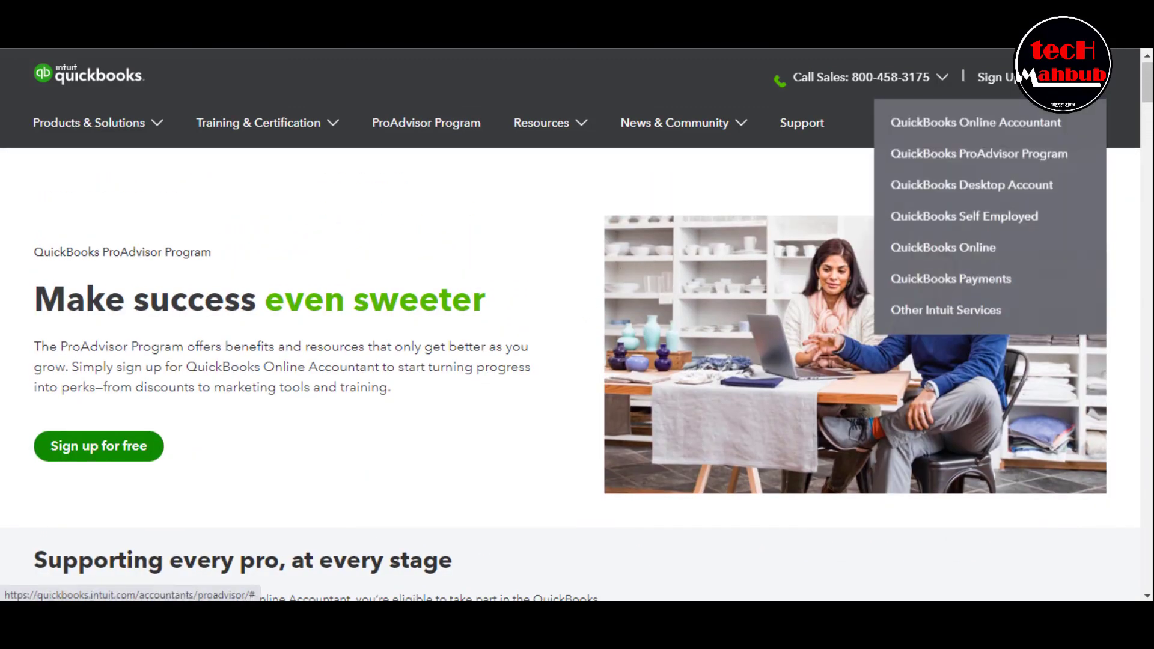
mouse_move(976, 122)
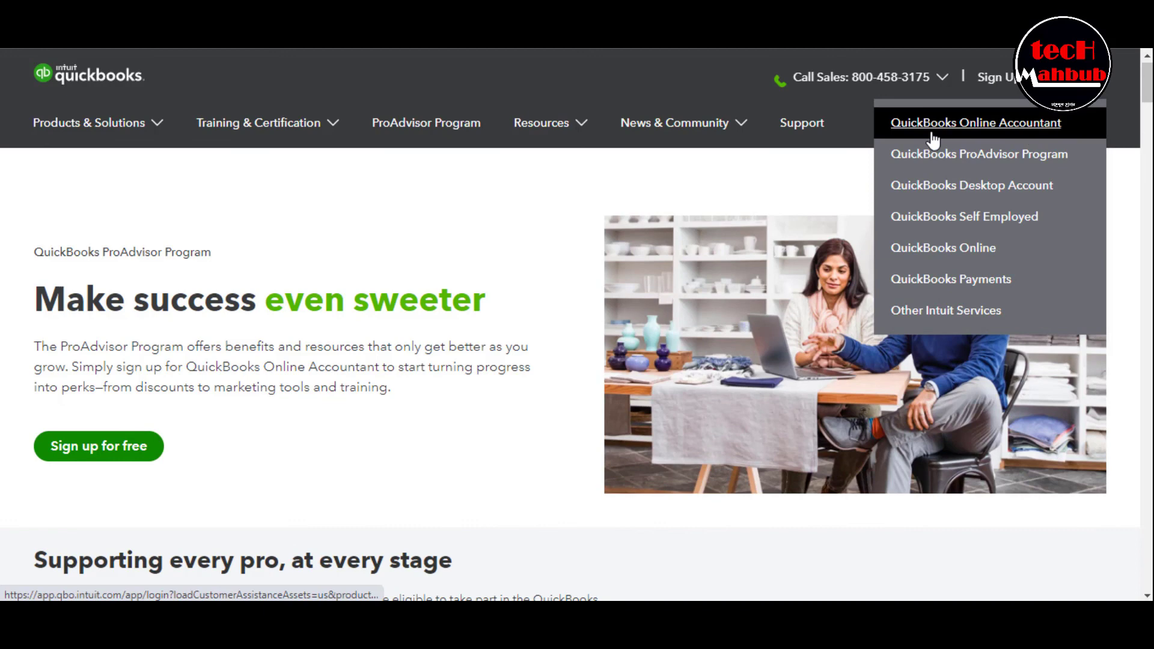
mouse_move(944, 248)
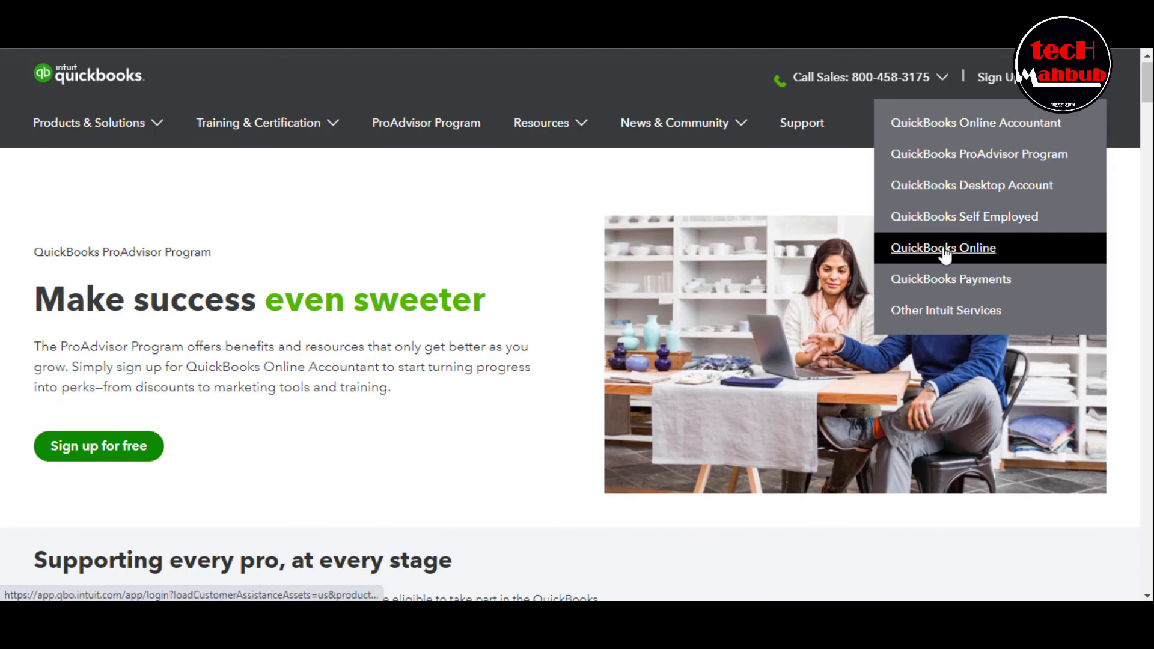